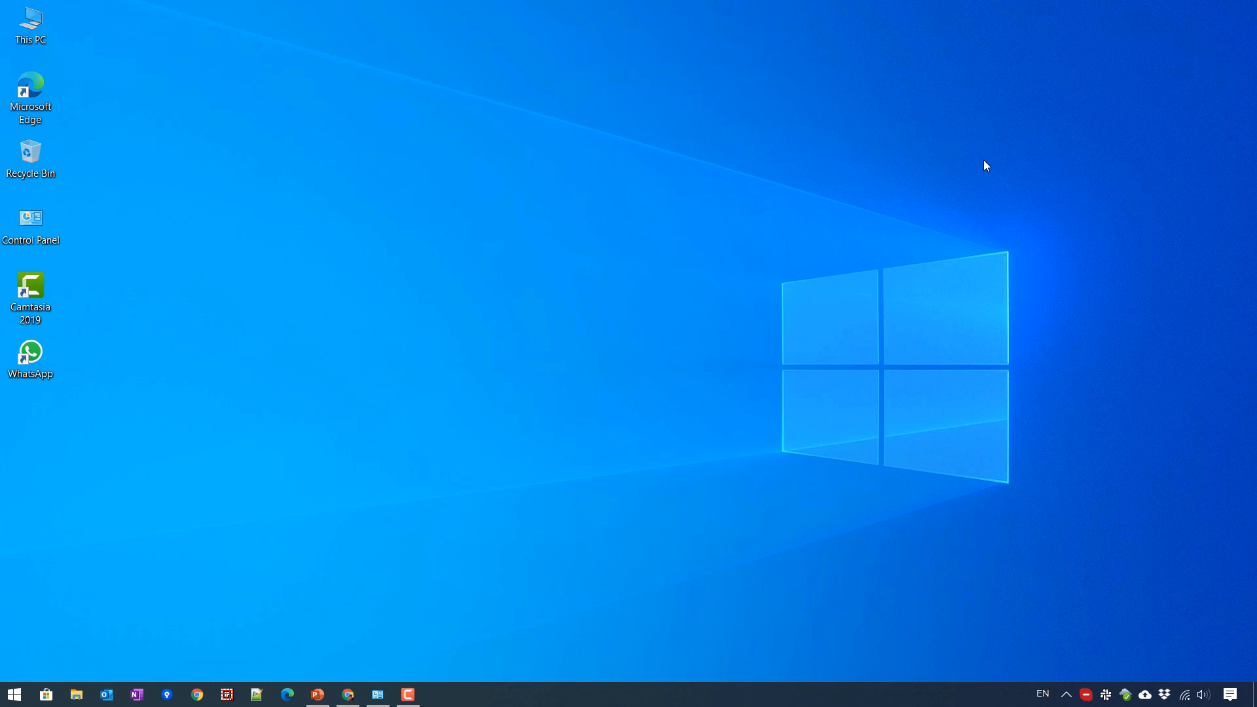
Step: Launch the On-Screen Keyboard from the Start menu on the local Windows 10 desktop
click(13, 694)
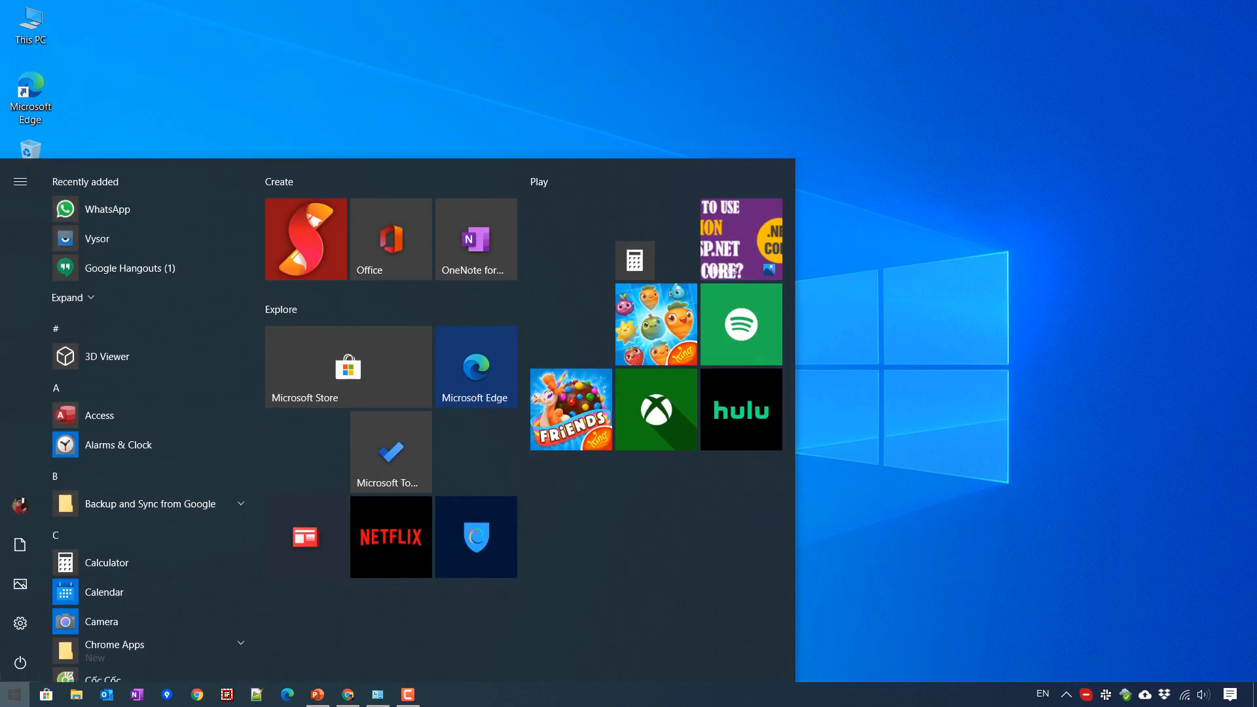
click(13, 693)
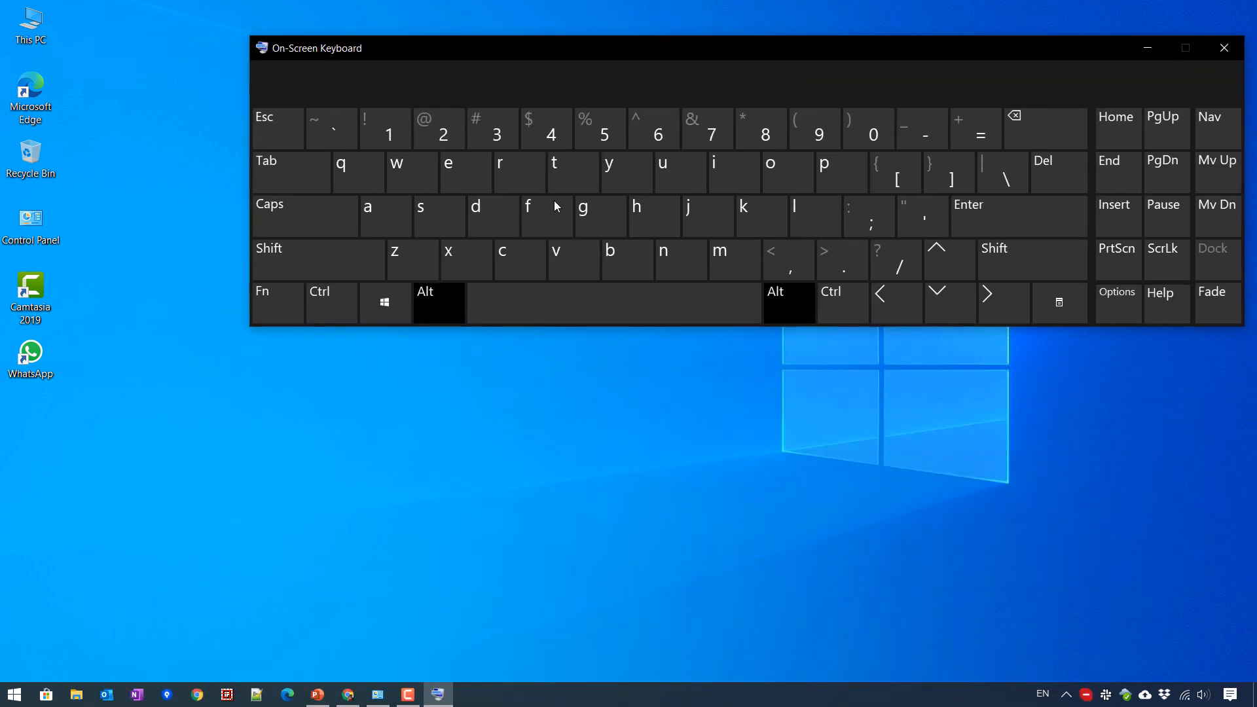
mouse_move(385, 302)
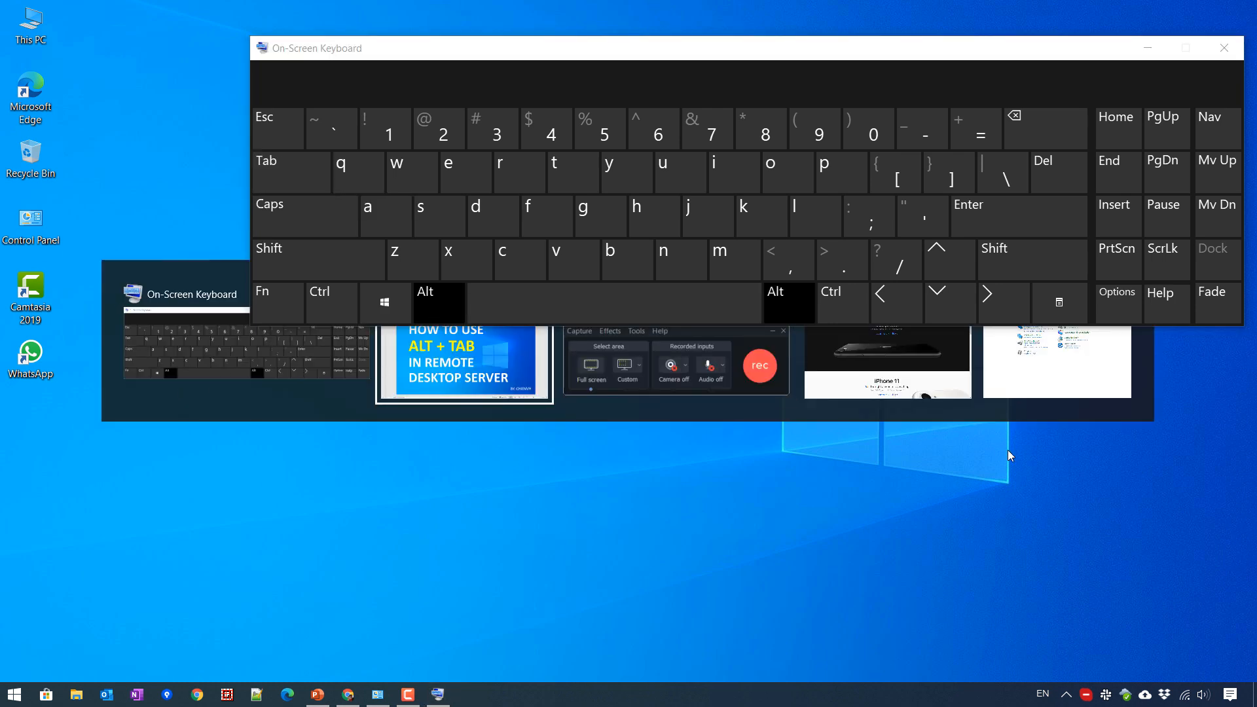
mouse_move(1170, 55)
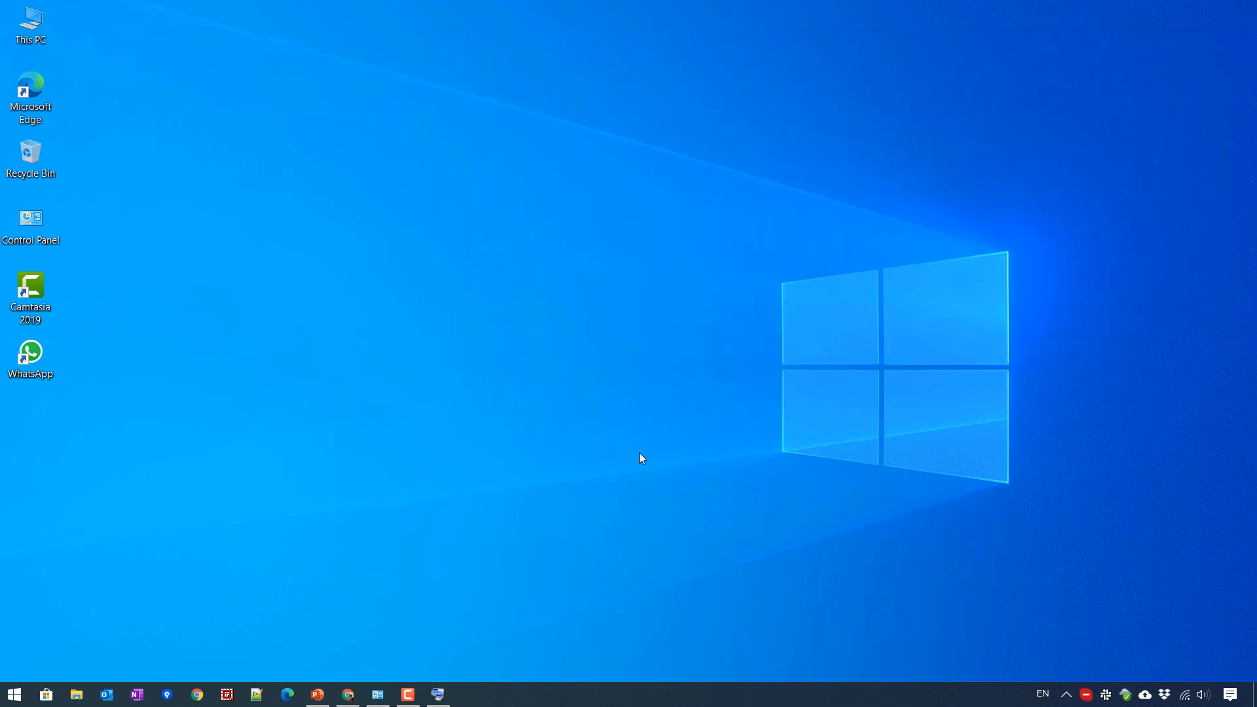
mouse_move(401, 671)
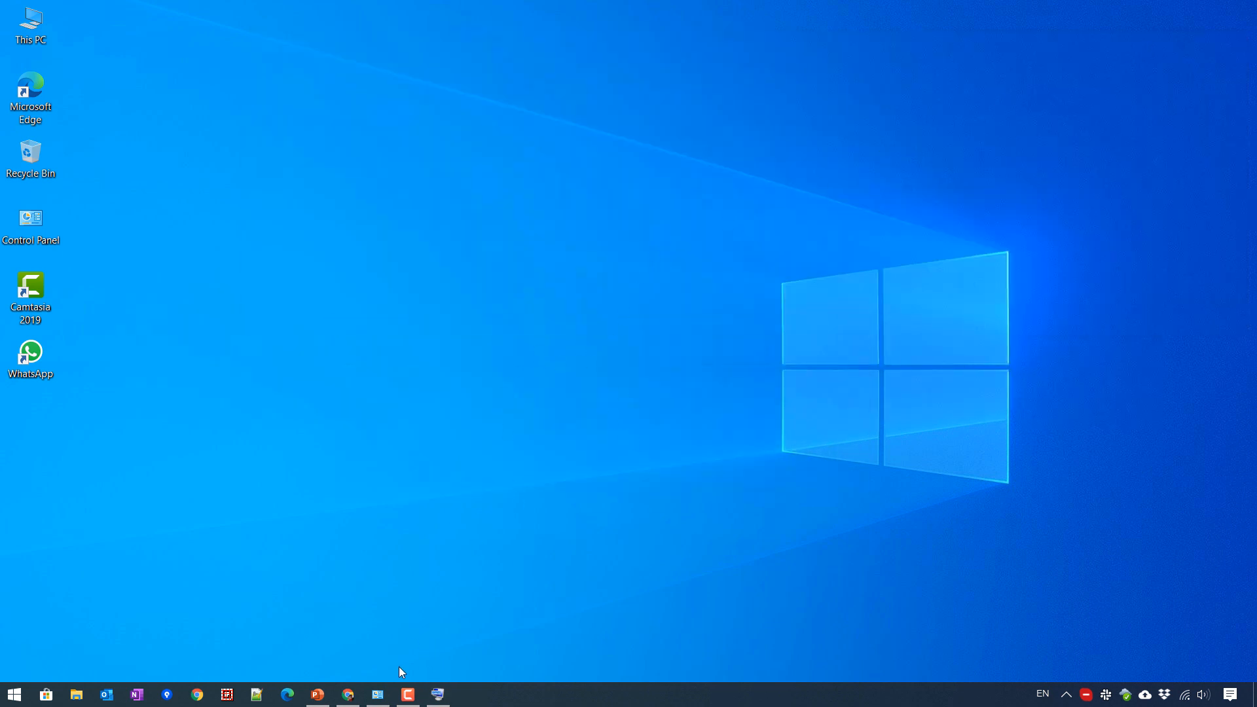
key(alt+tab)
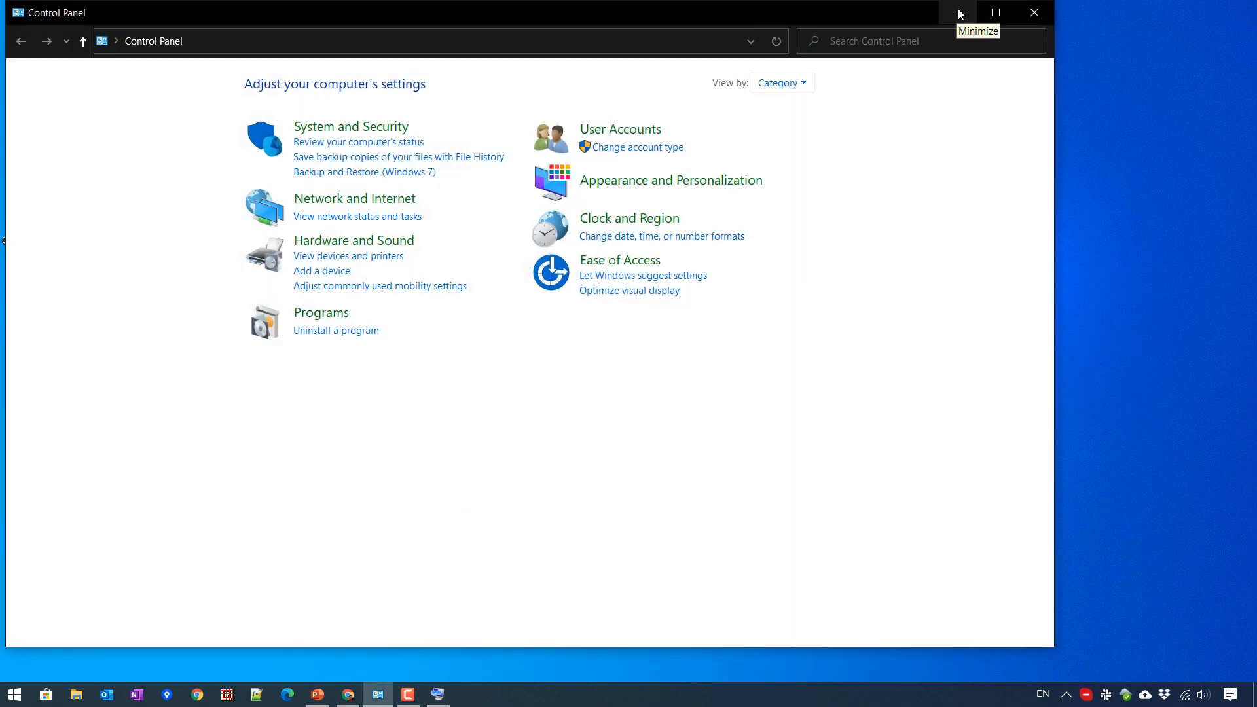
click(958, 12)
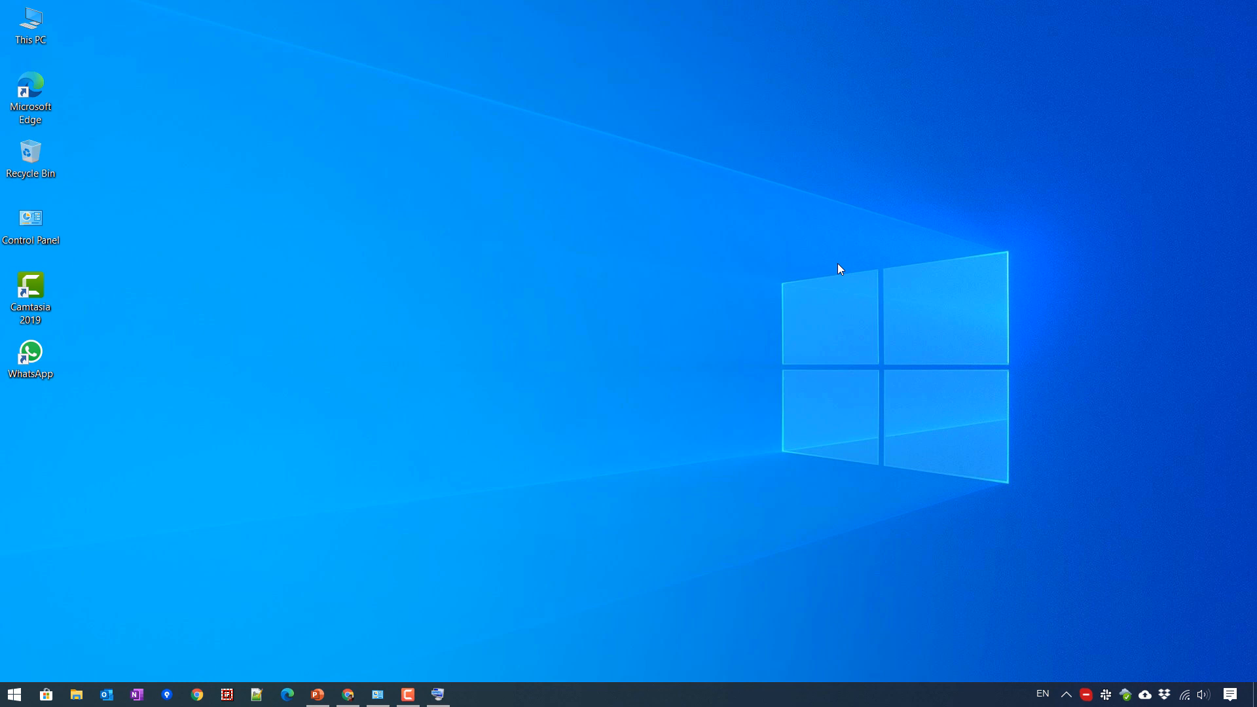
mouse_move(4, 620)
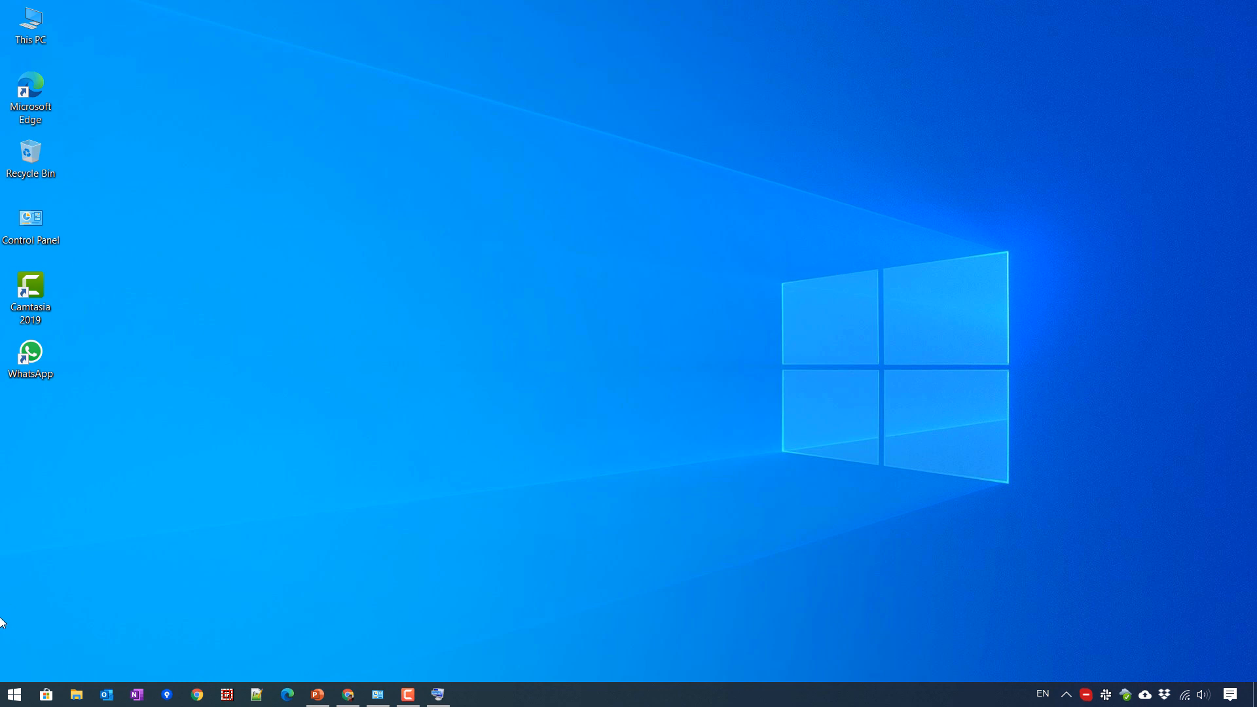
click(13, 694)
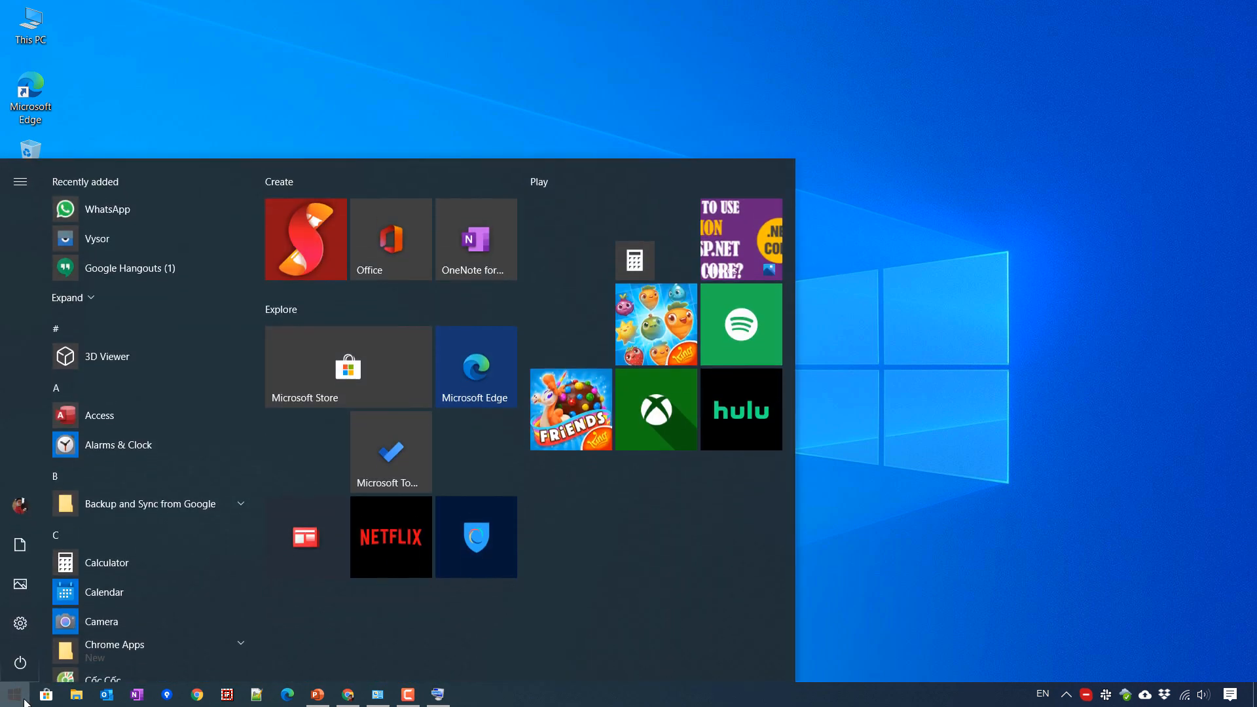
click(13, 694)
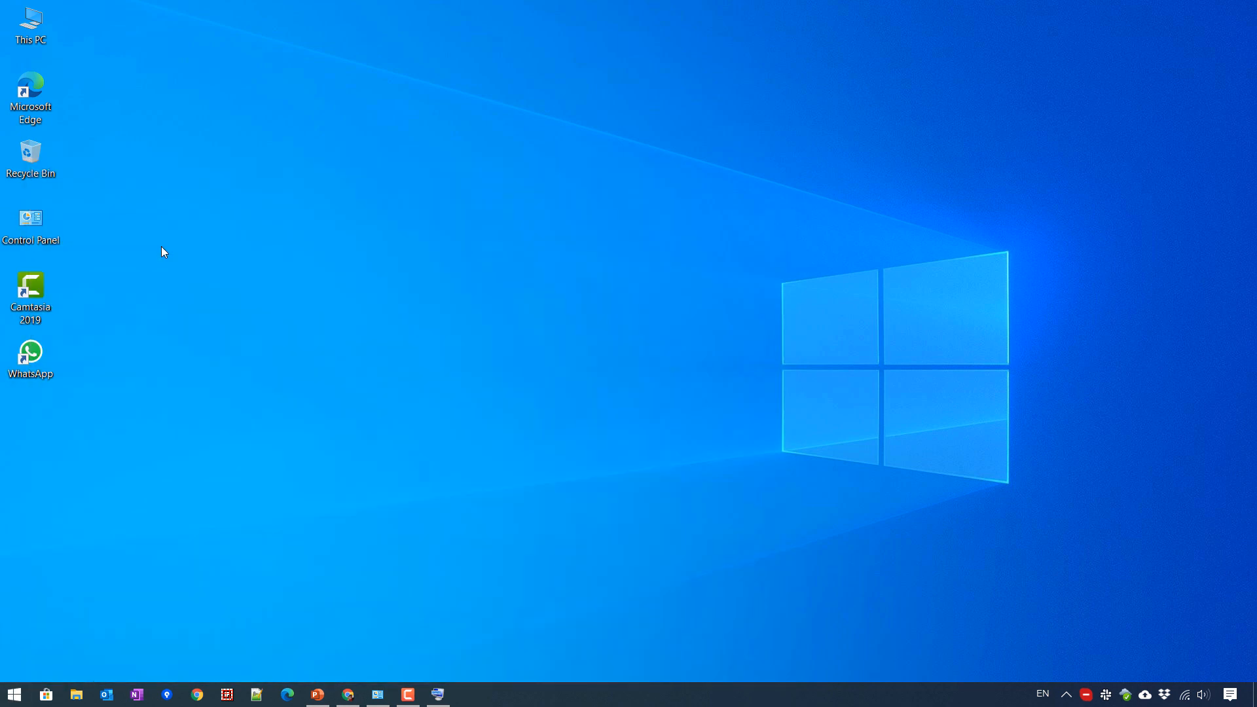
Step: Launch Remote Desktop Connection, expand its full options and show the Display settings
click(467, 694)
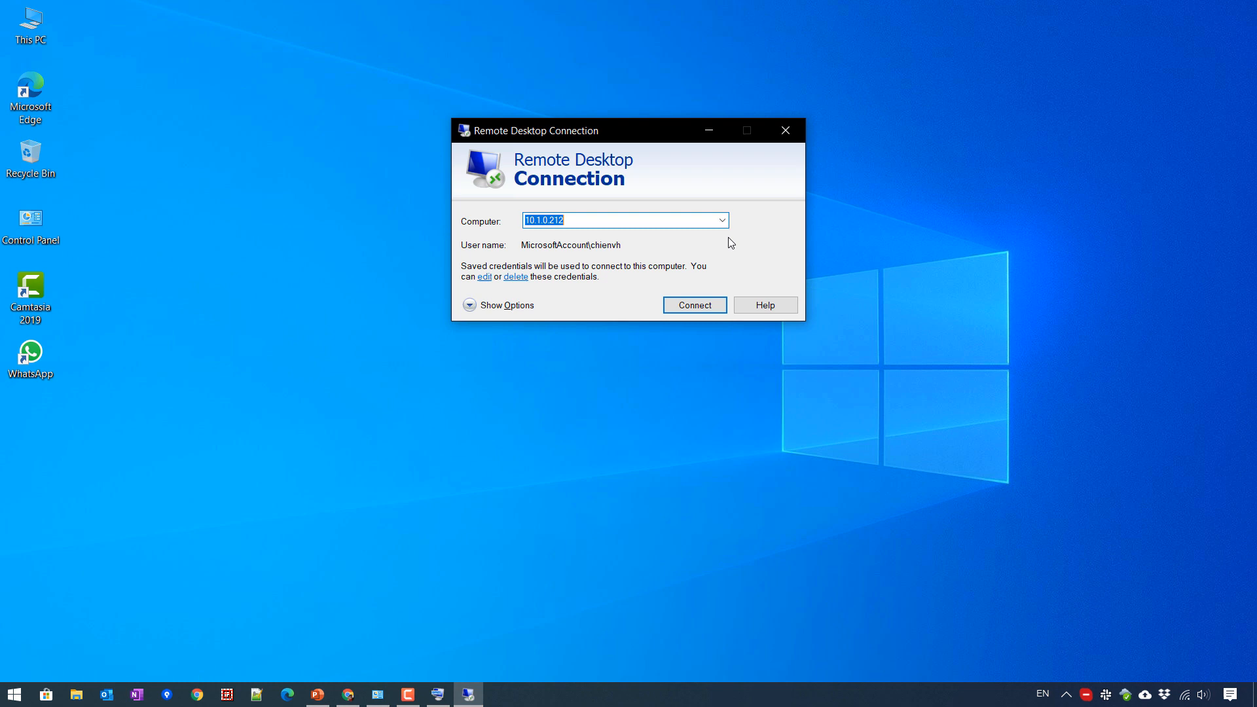
mouse_move(589, 303)
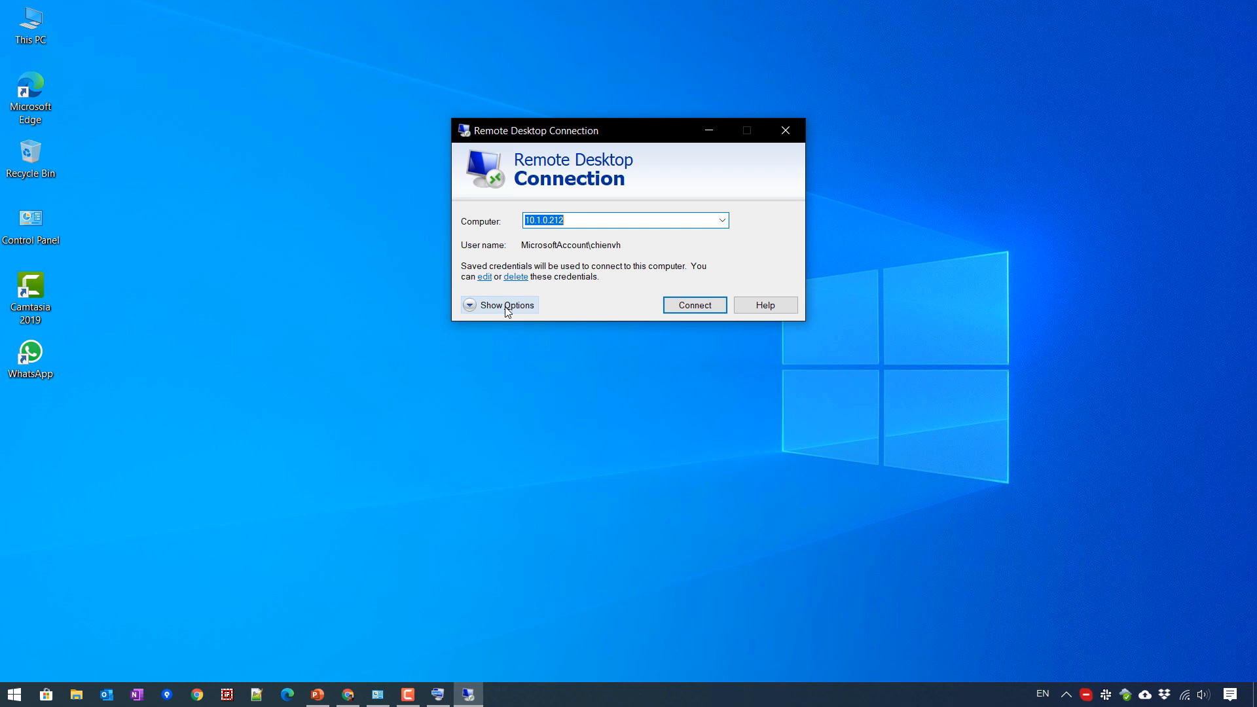
click(498, 305)
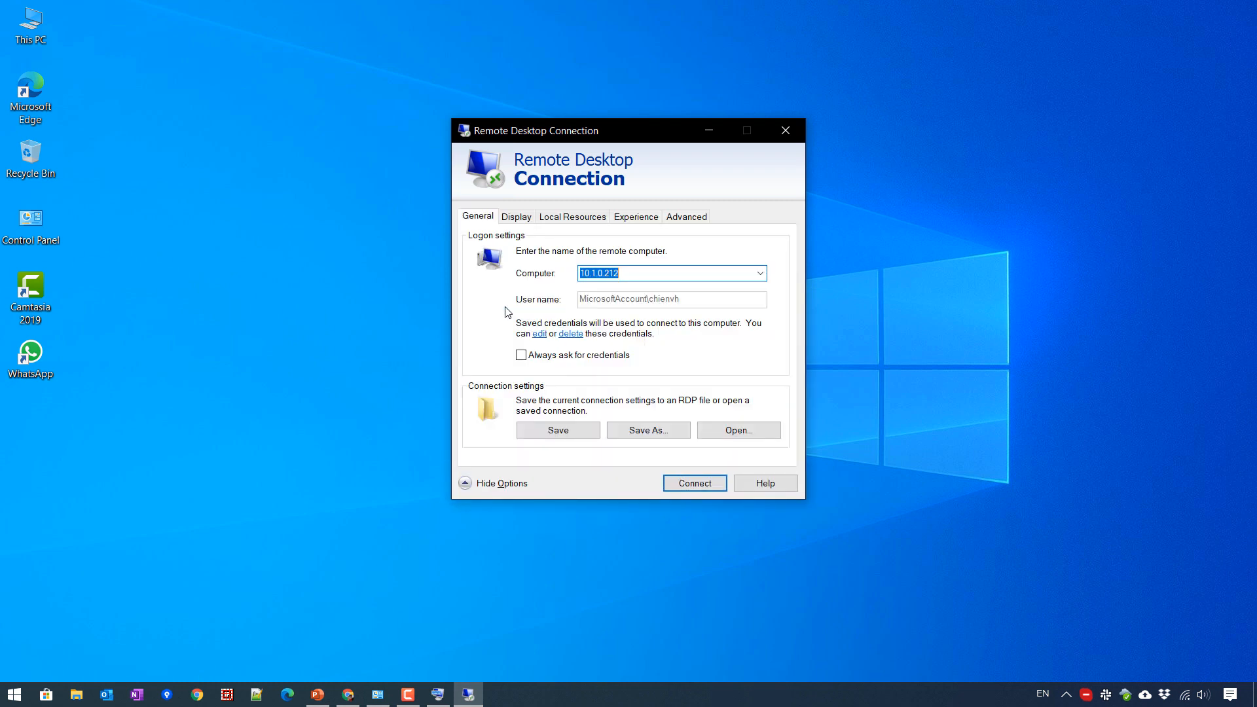
mouse_move(692, 330)
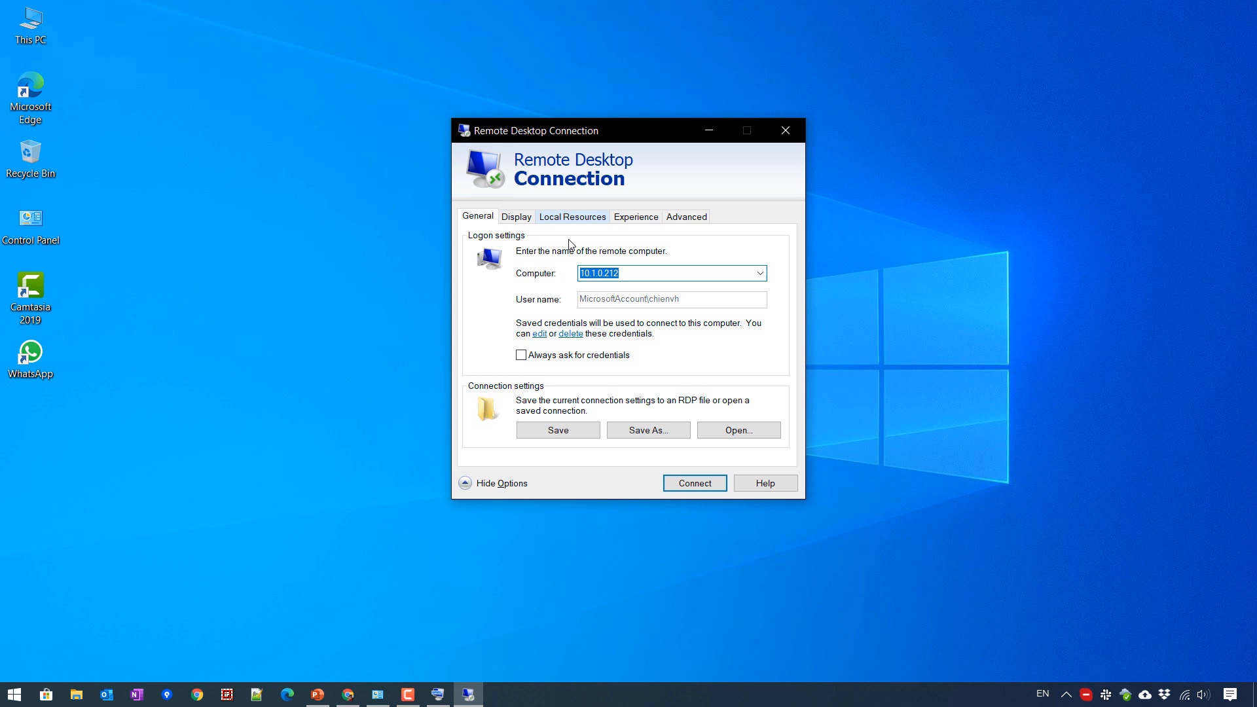
click(516, 216)
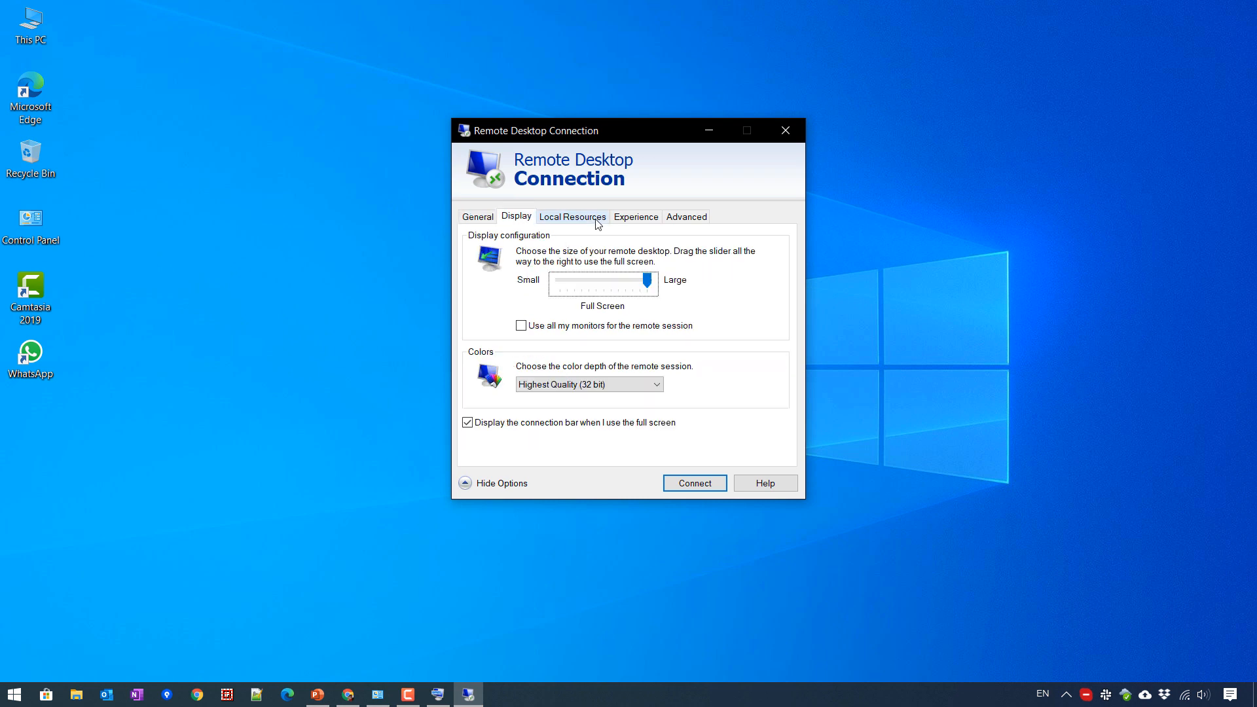
Step: Show the Local Resources settings with the Windows key combinations choices
click(572, 216)
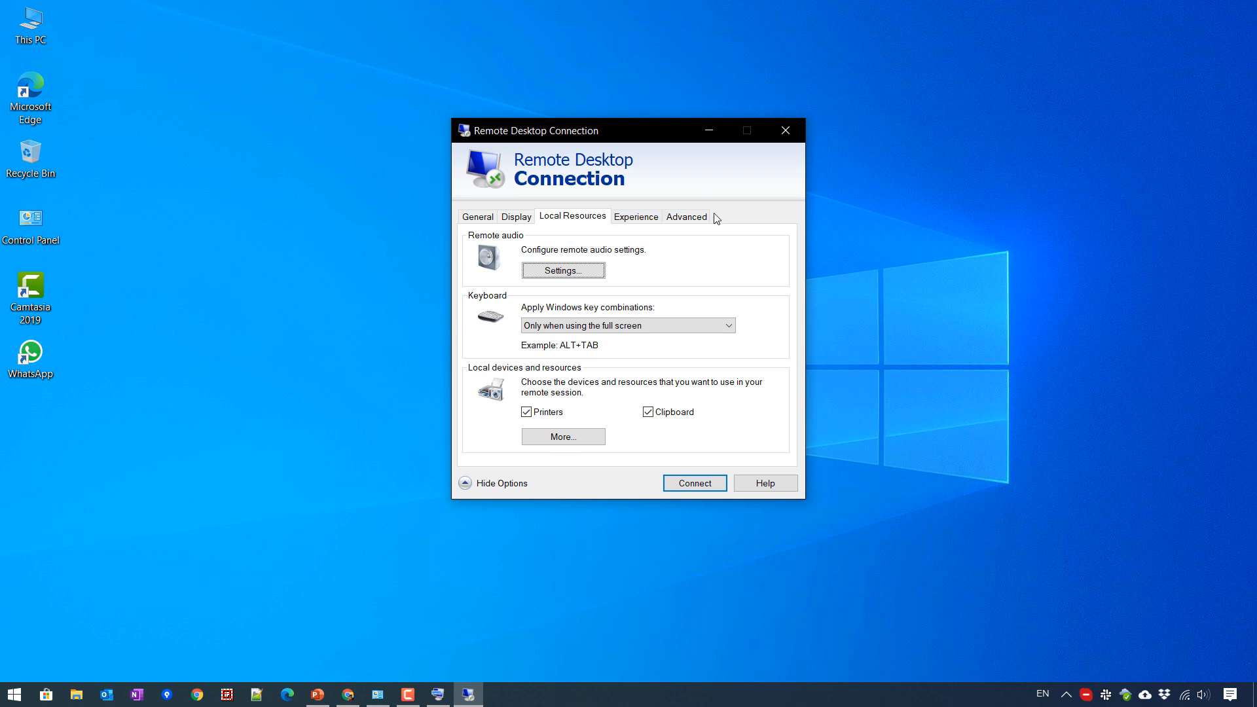
mouse_move(606, 202)
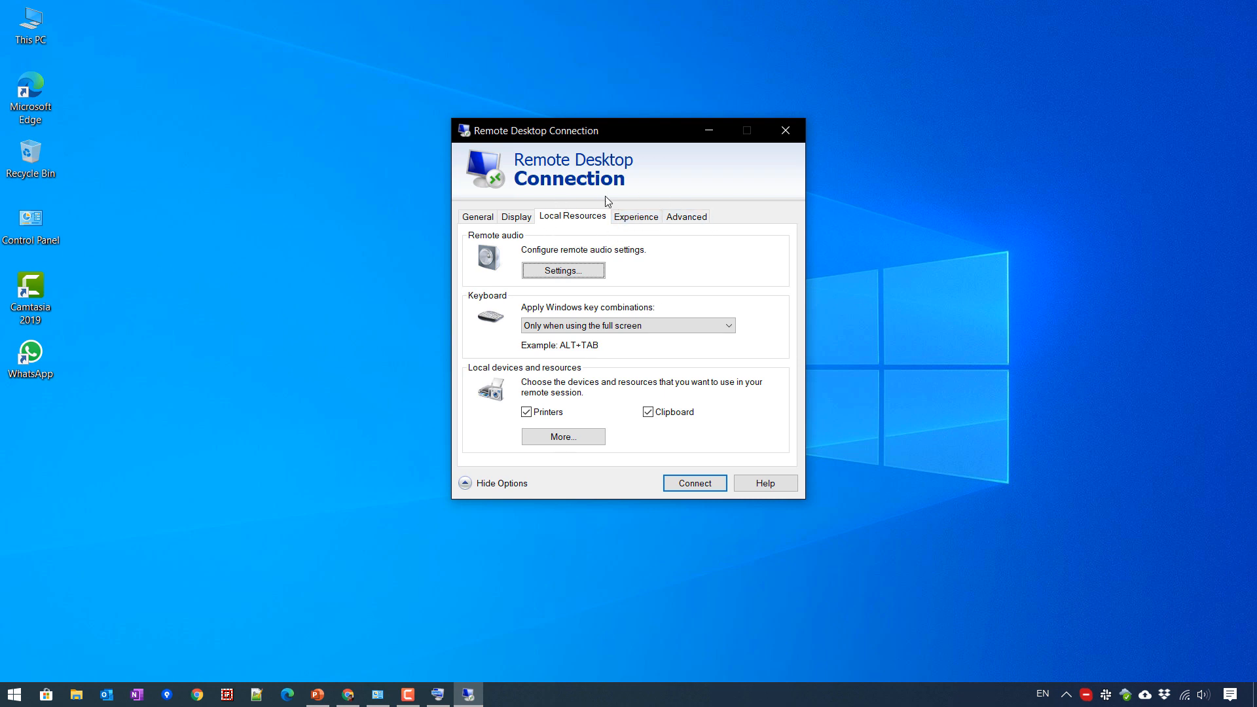
mouse_move(551, 220)
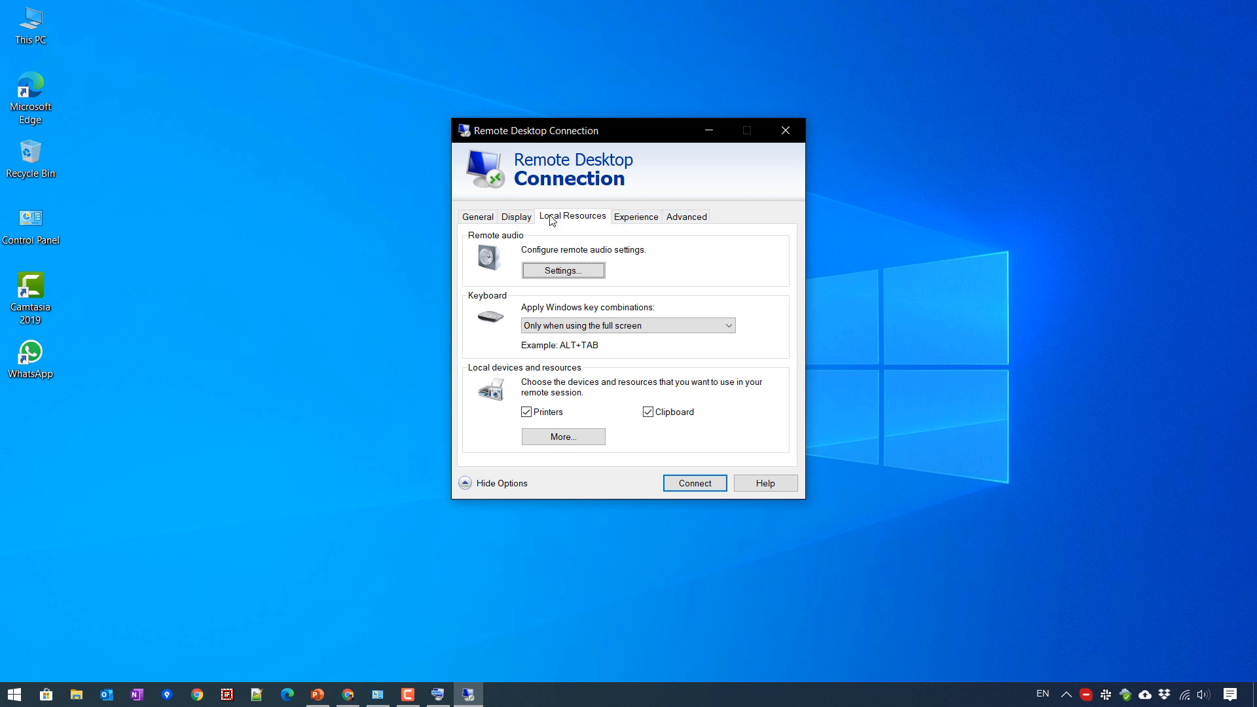
mouse_move(597, 214)
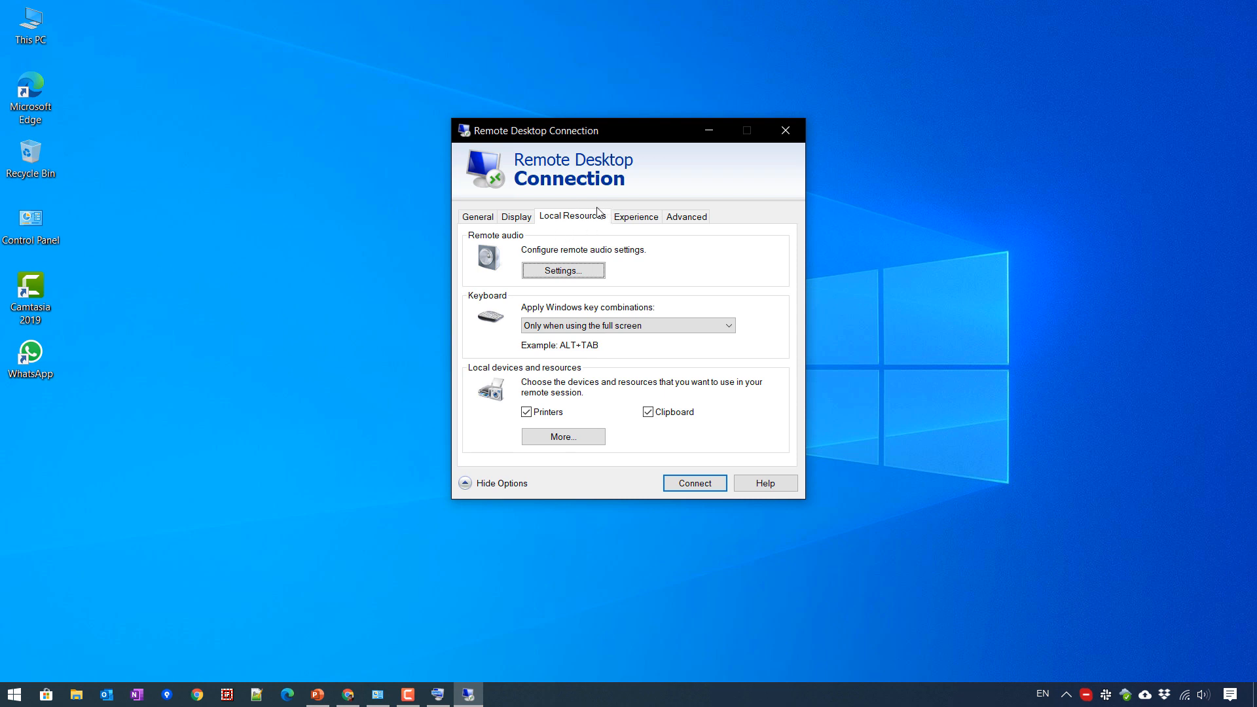
mouse_move(580, 214)
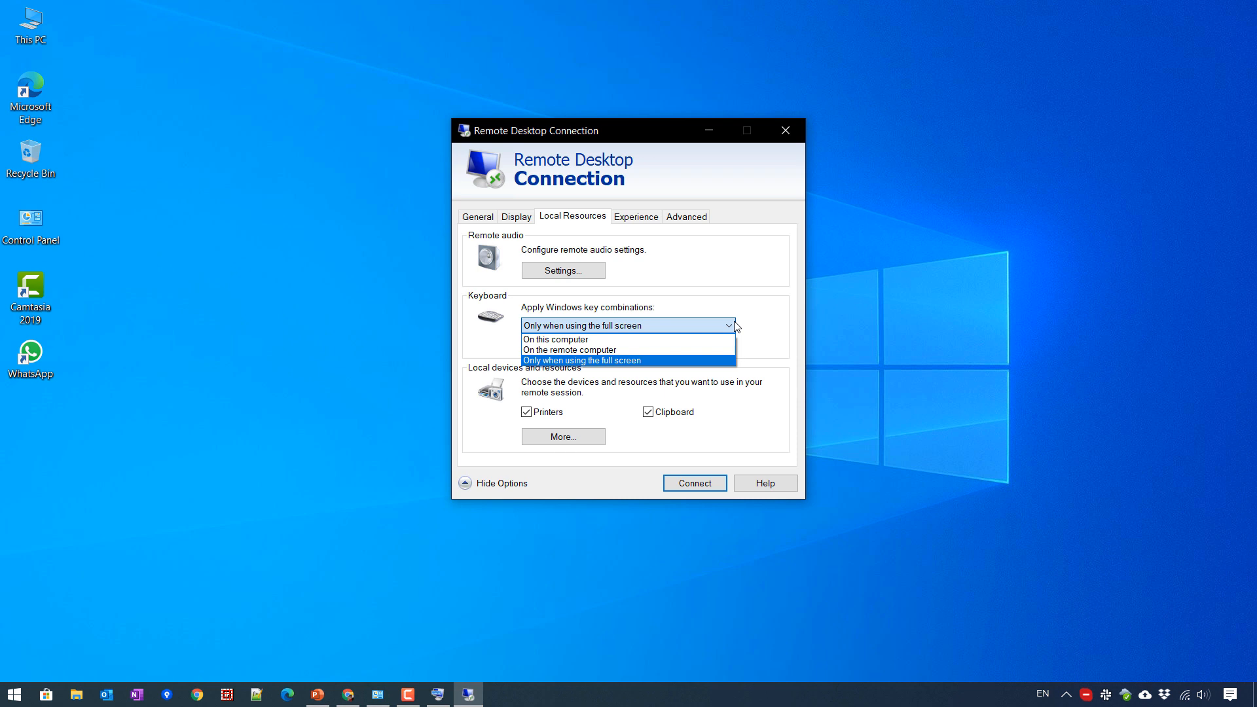
Step: Set Windows key combinations to apply 'Only when using the full screen'
click(581, 360)
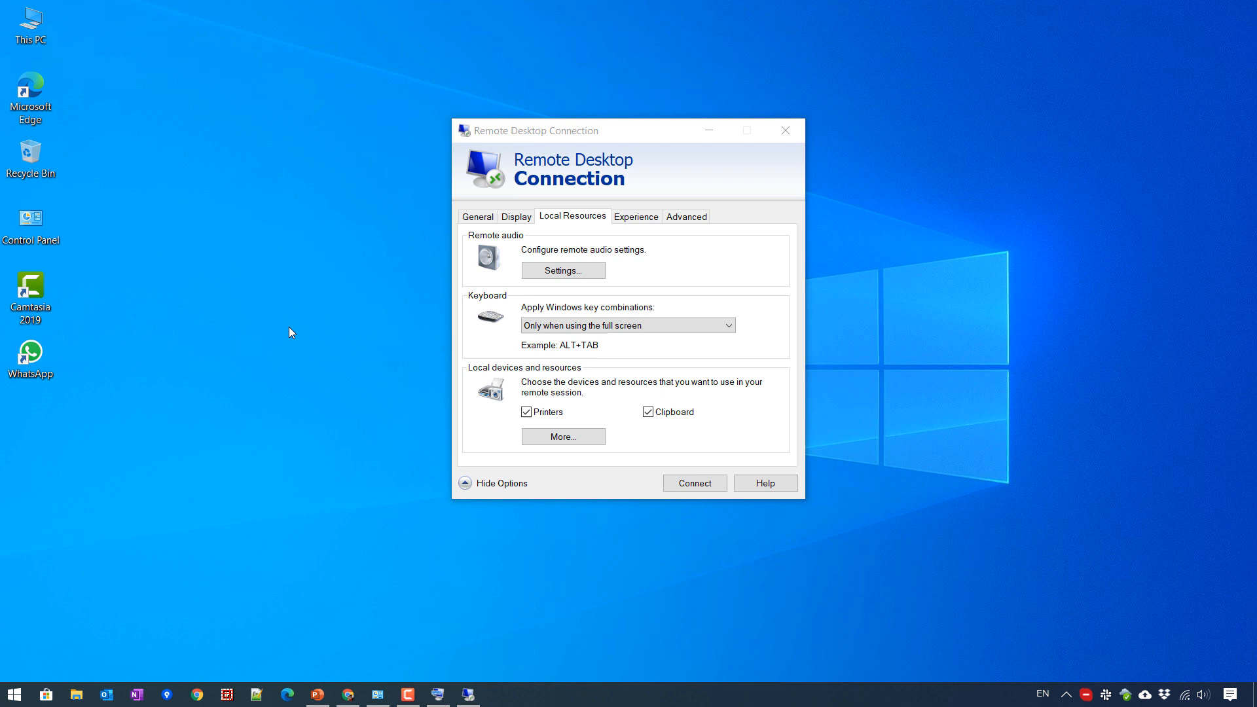
mouse_move(156, 383)
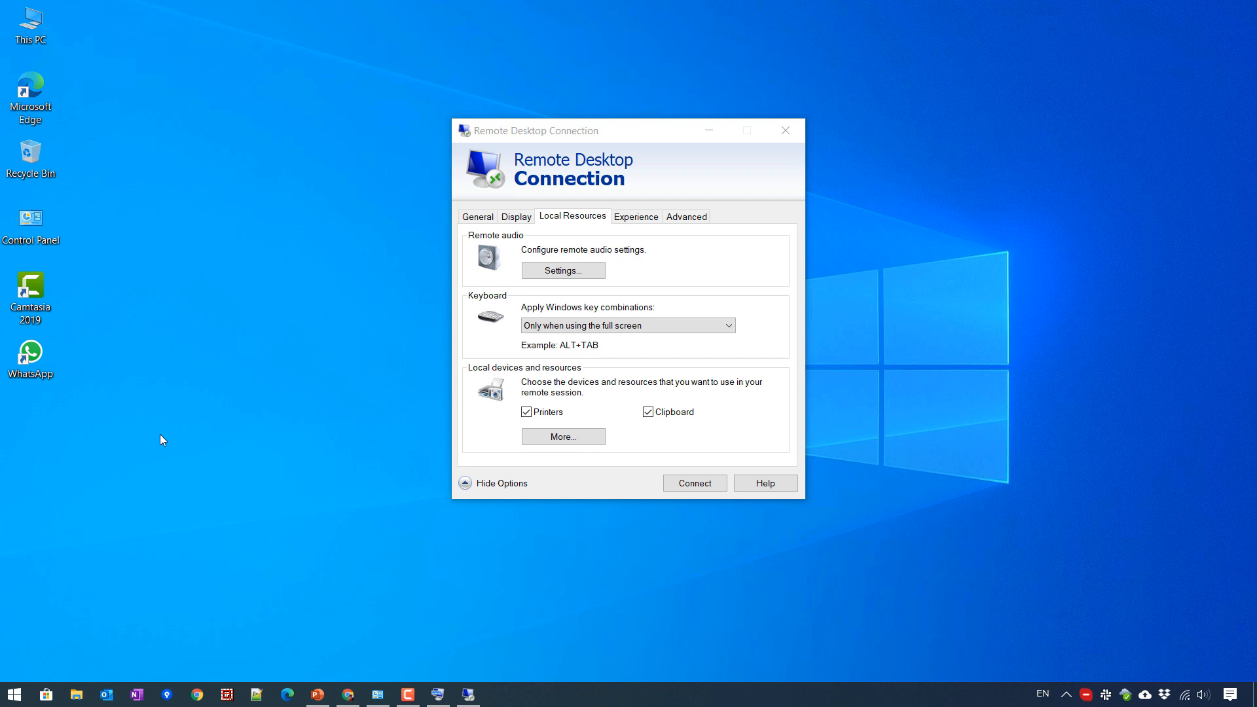
mouse_move(609, 344)
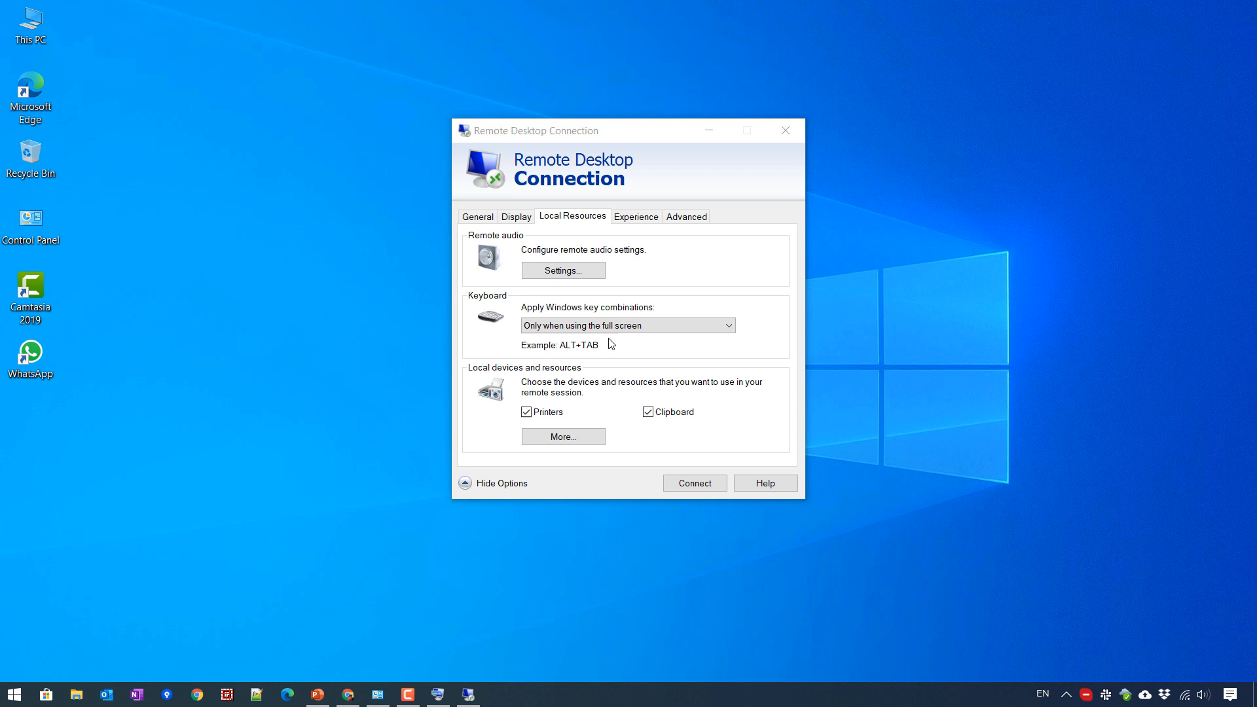
mouse_move(602, 355)
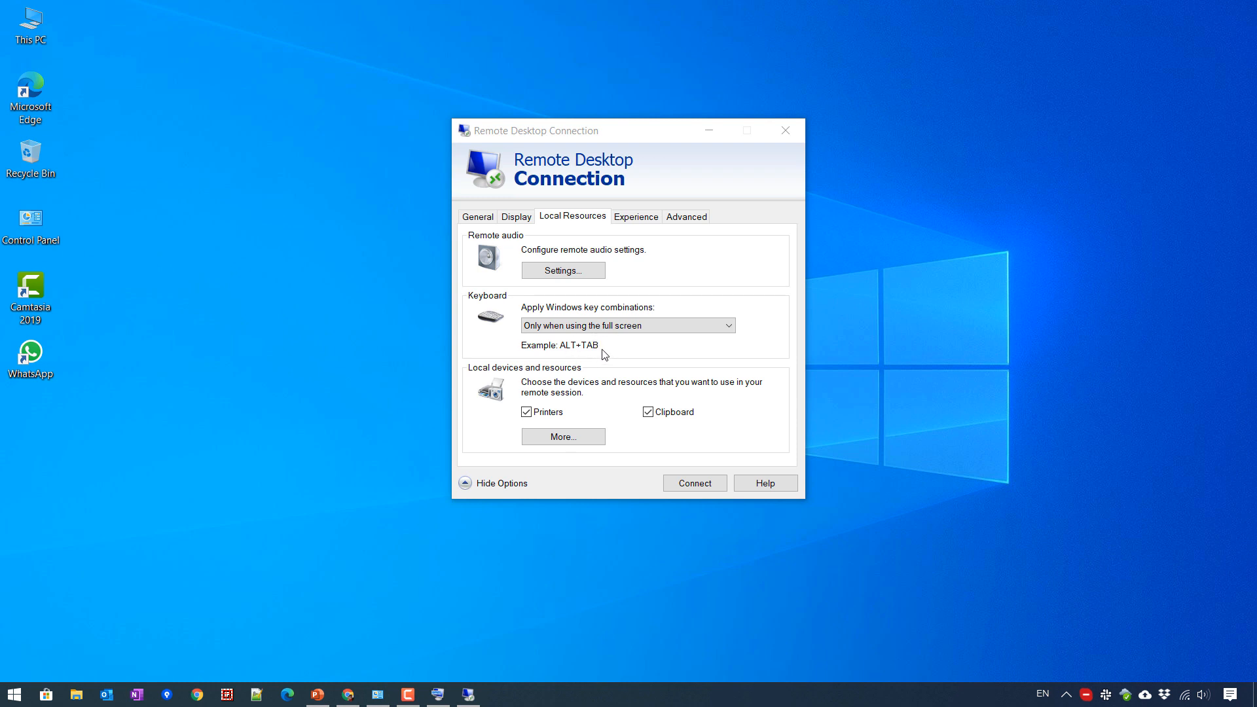
Step: Connect to the remote computer and reconnect to the session signed in 5 days ago
click(476, 216)
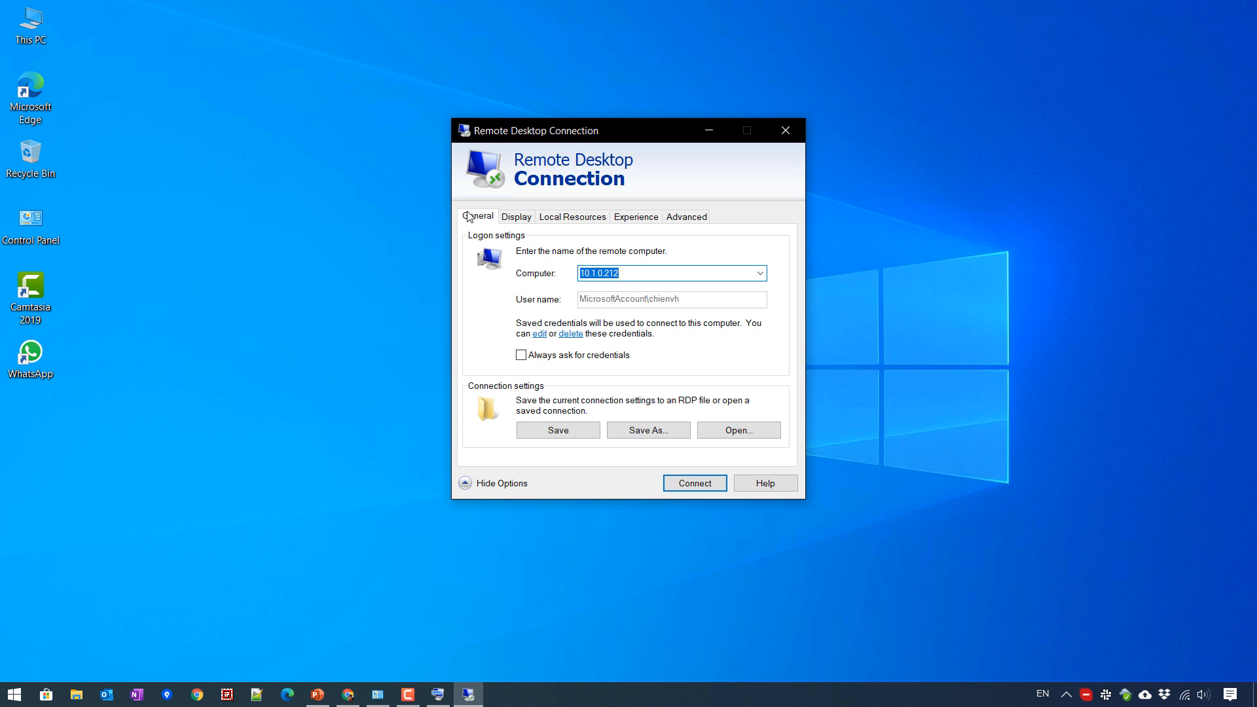
click(694, 483)
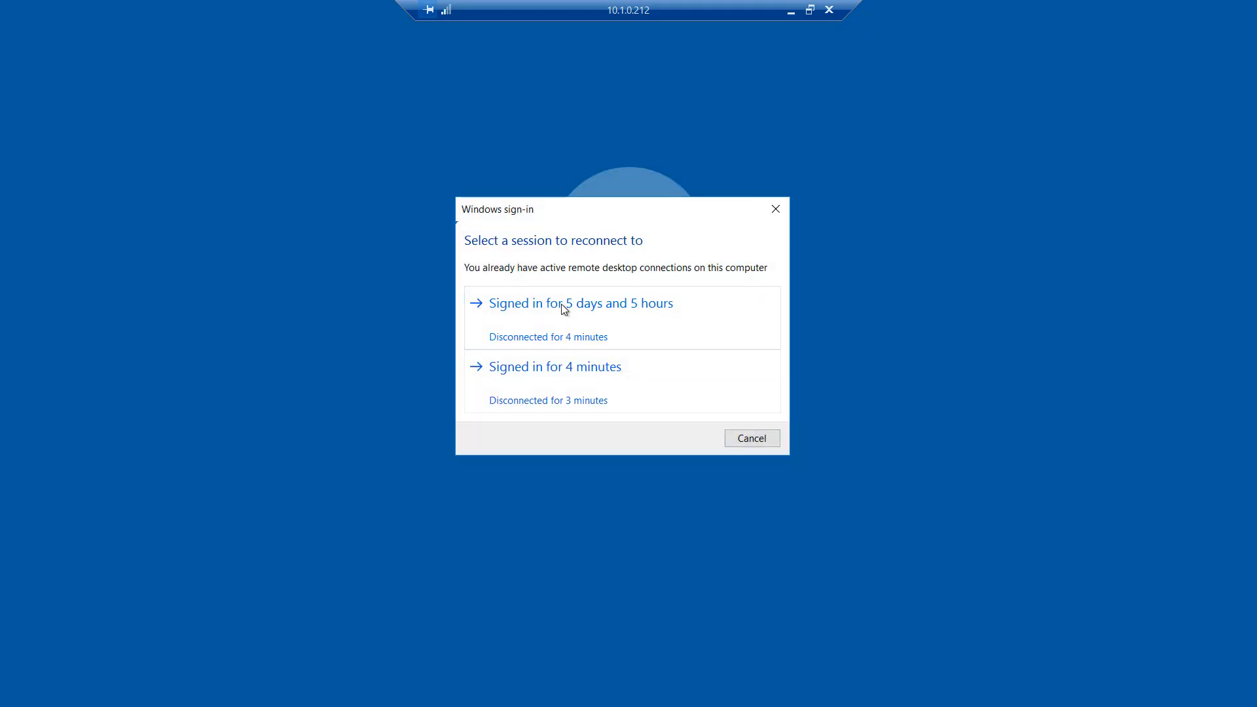
click(580, 303)
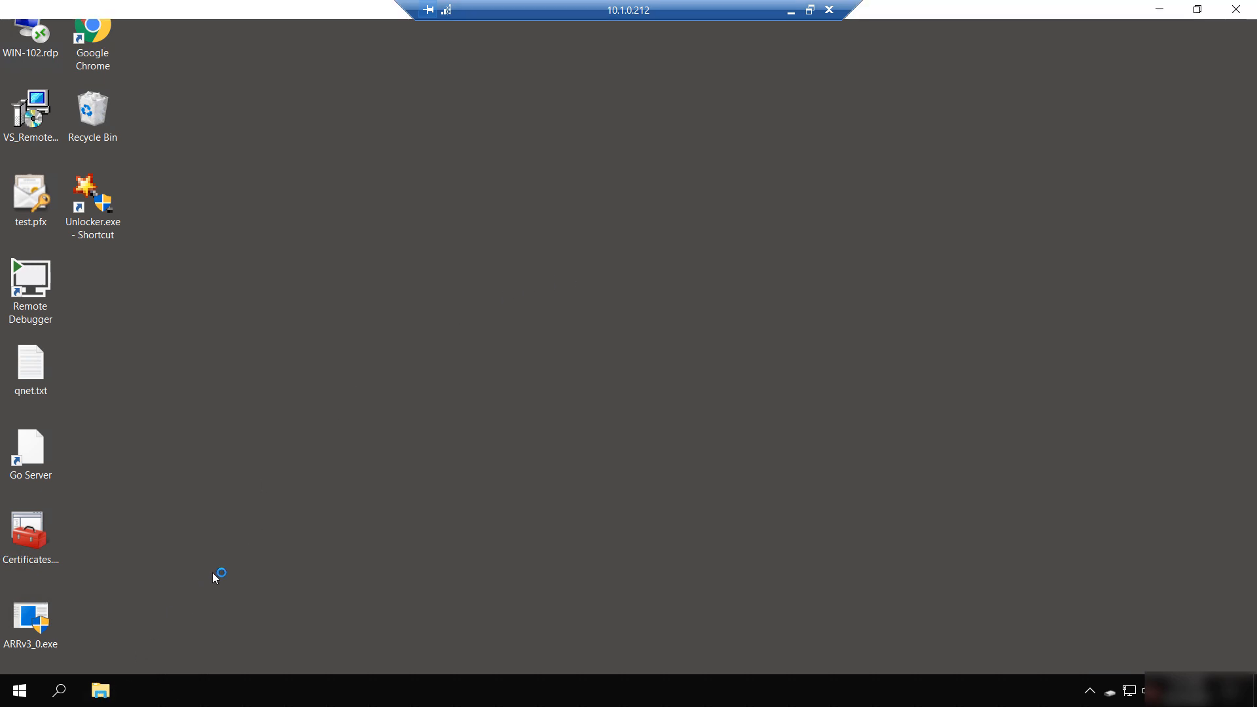
Step: Open and hide the remote file browser, then select the Chrome shortcut and WIN-102.rdp on the remote desktop
click(99, 690)
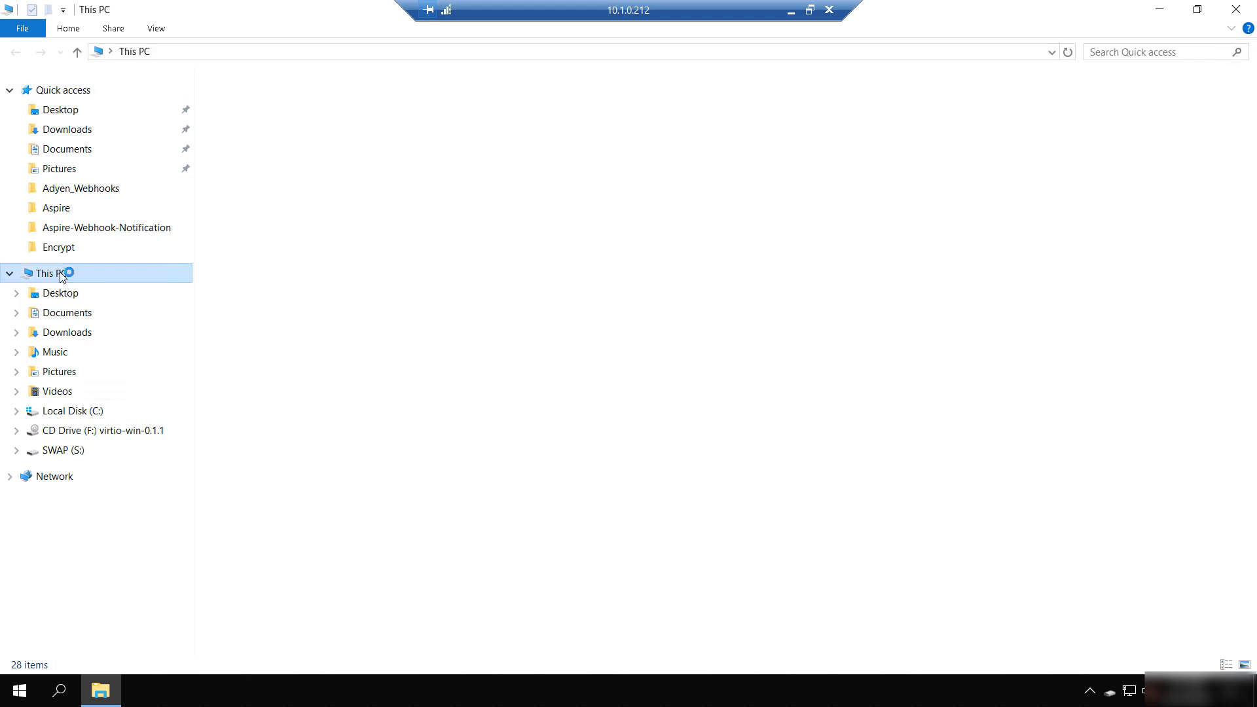
click(51, 272)
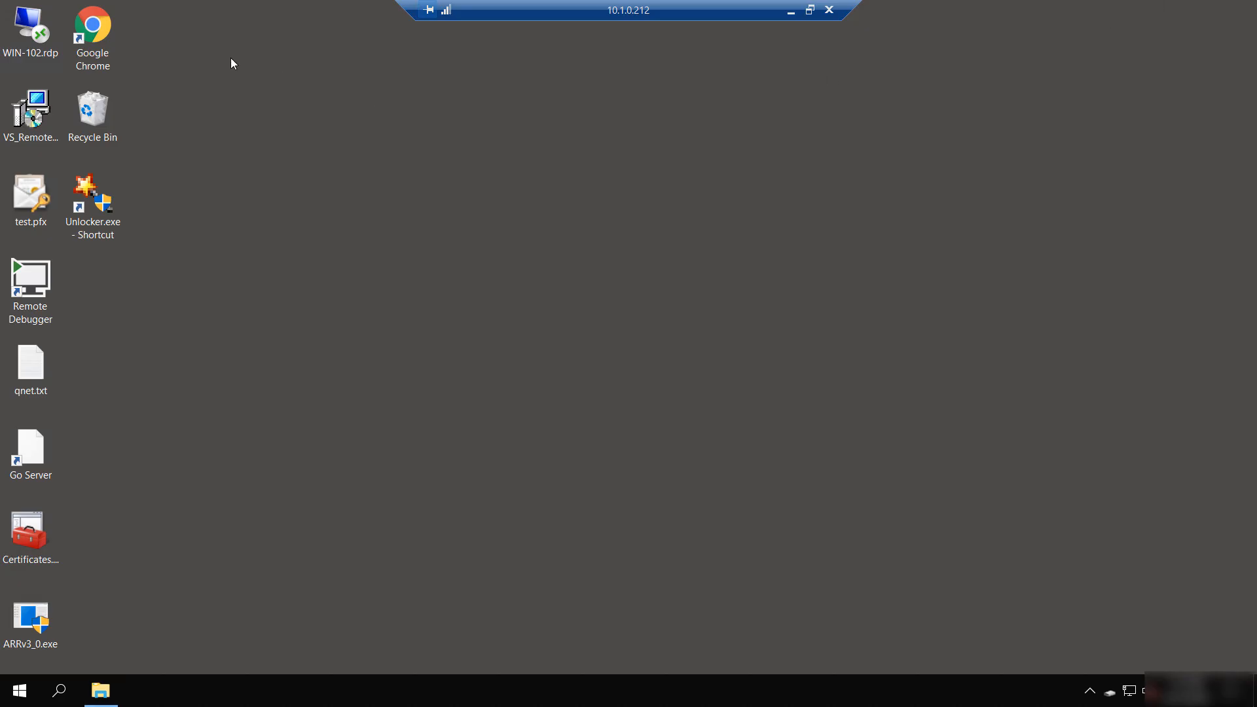
right_click(92, 24)
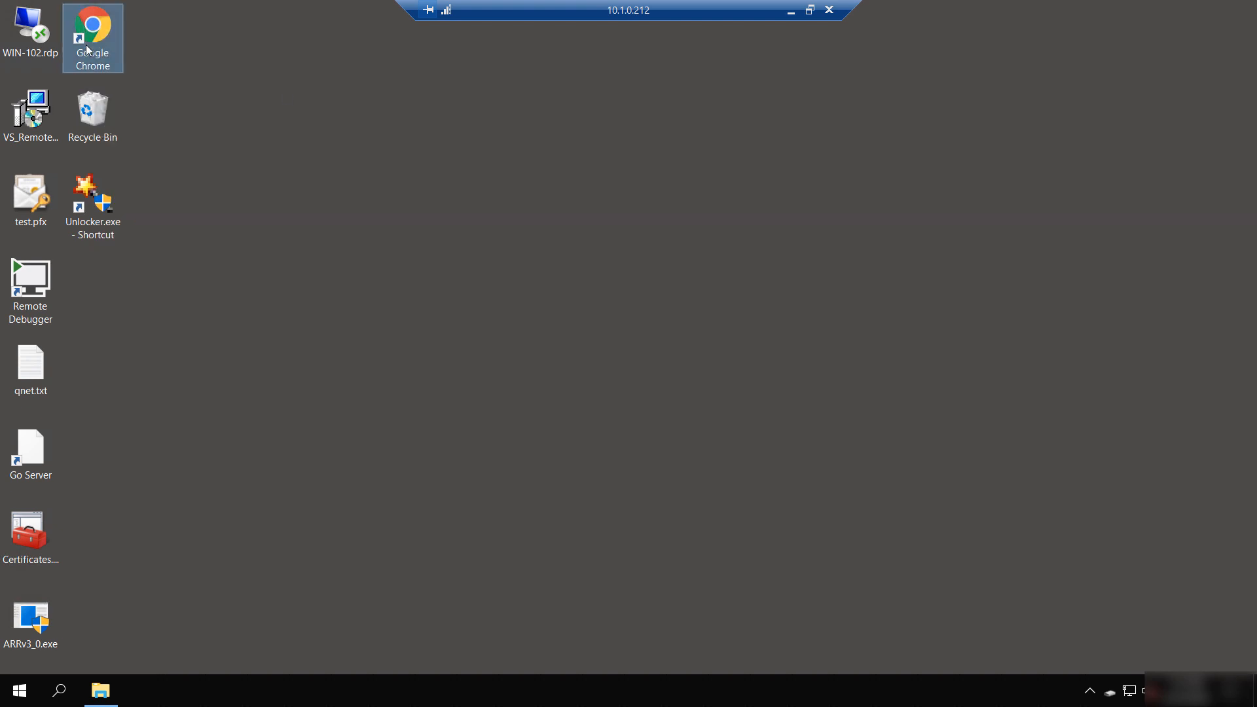
right_click(92, 36)
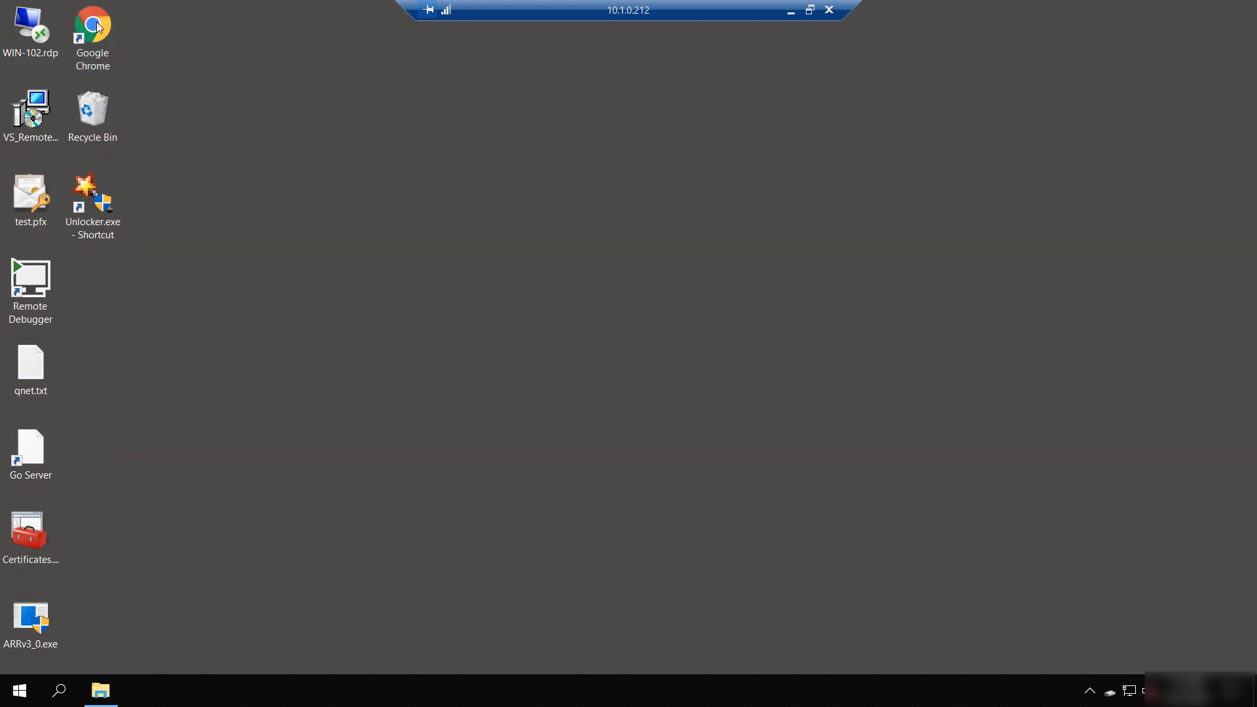
click(92, 38)
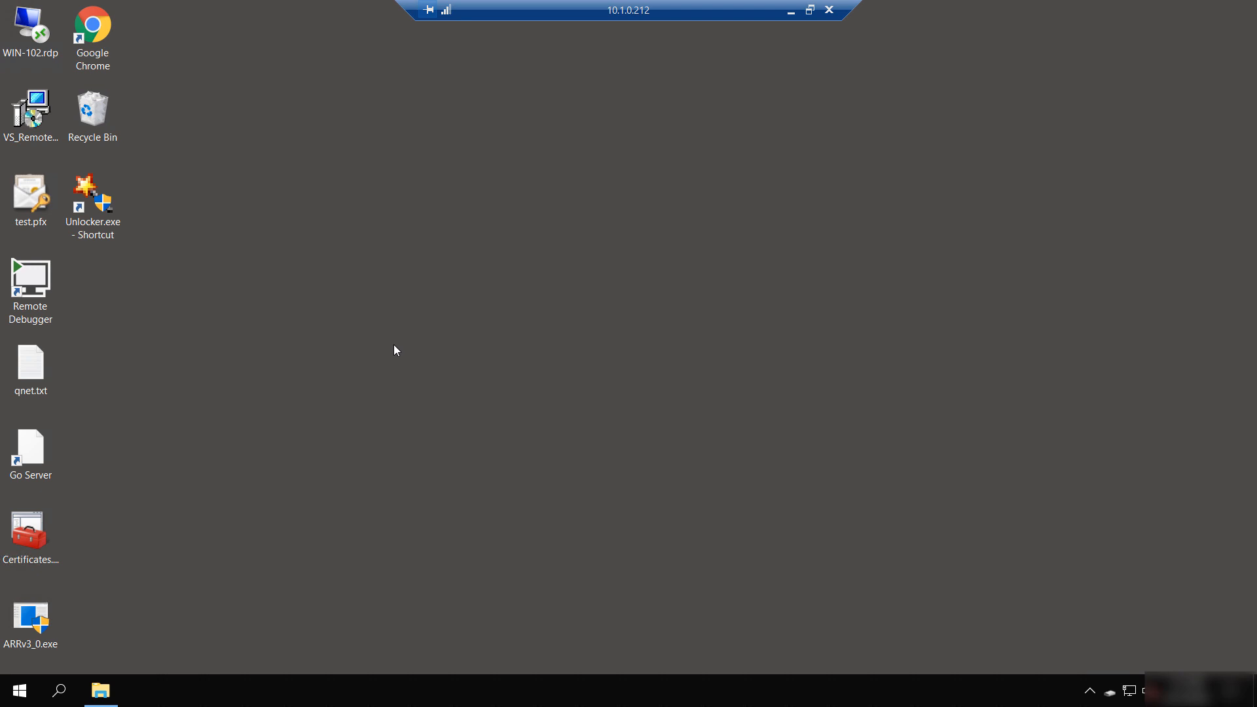
click(92, 31)
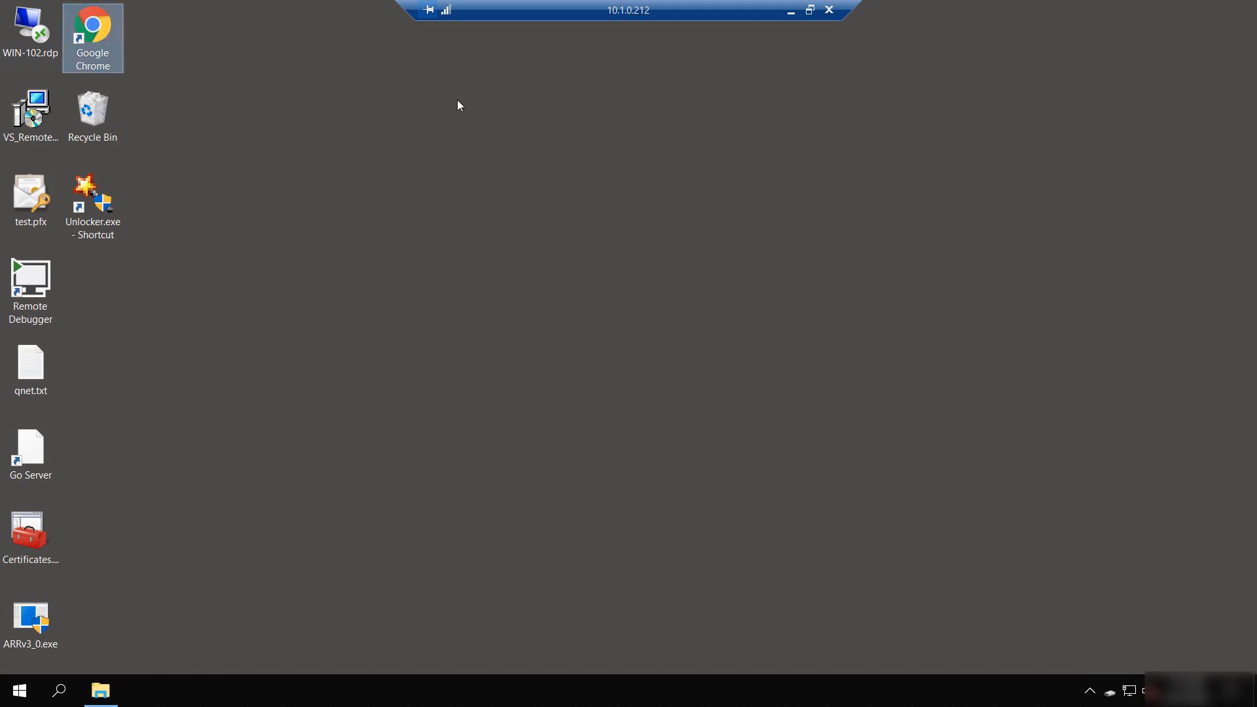
click(384, 123)
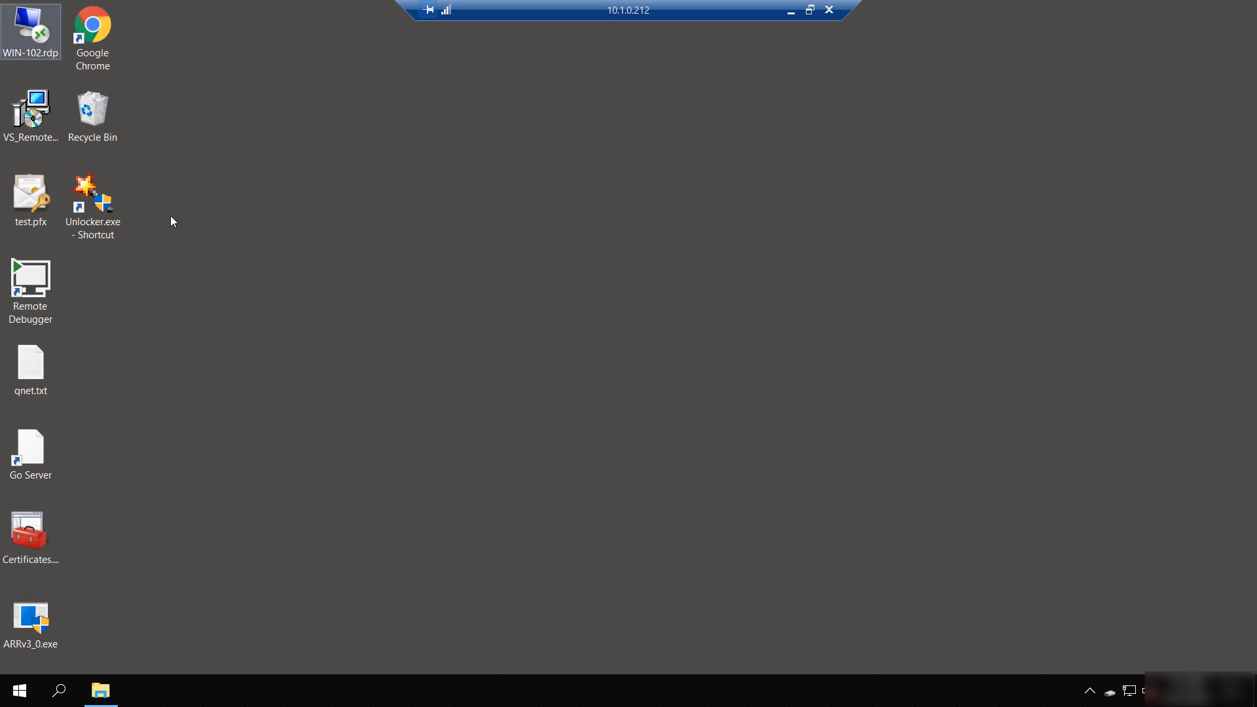
Step: Open File Explorer on the SWAP (S:) drive plus a second Explorer window, sized so both show
click(99, 690)
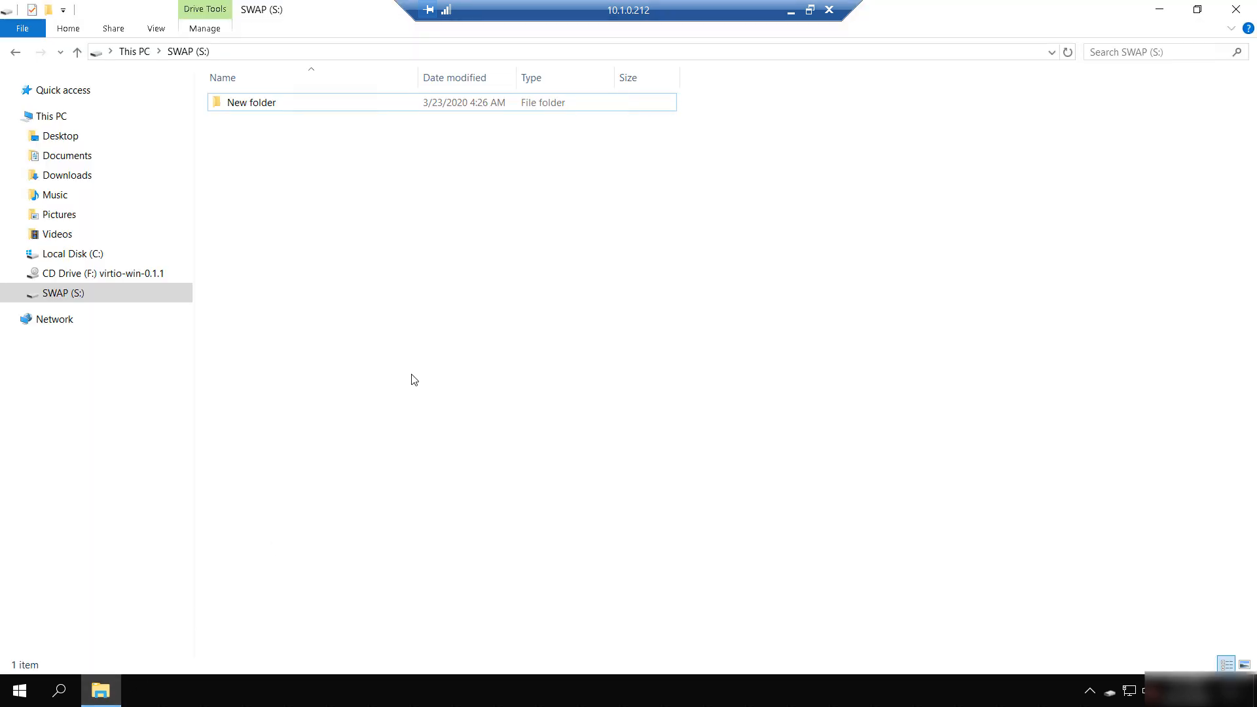
click(62, 89)
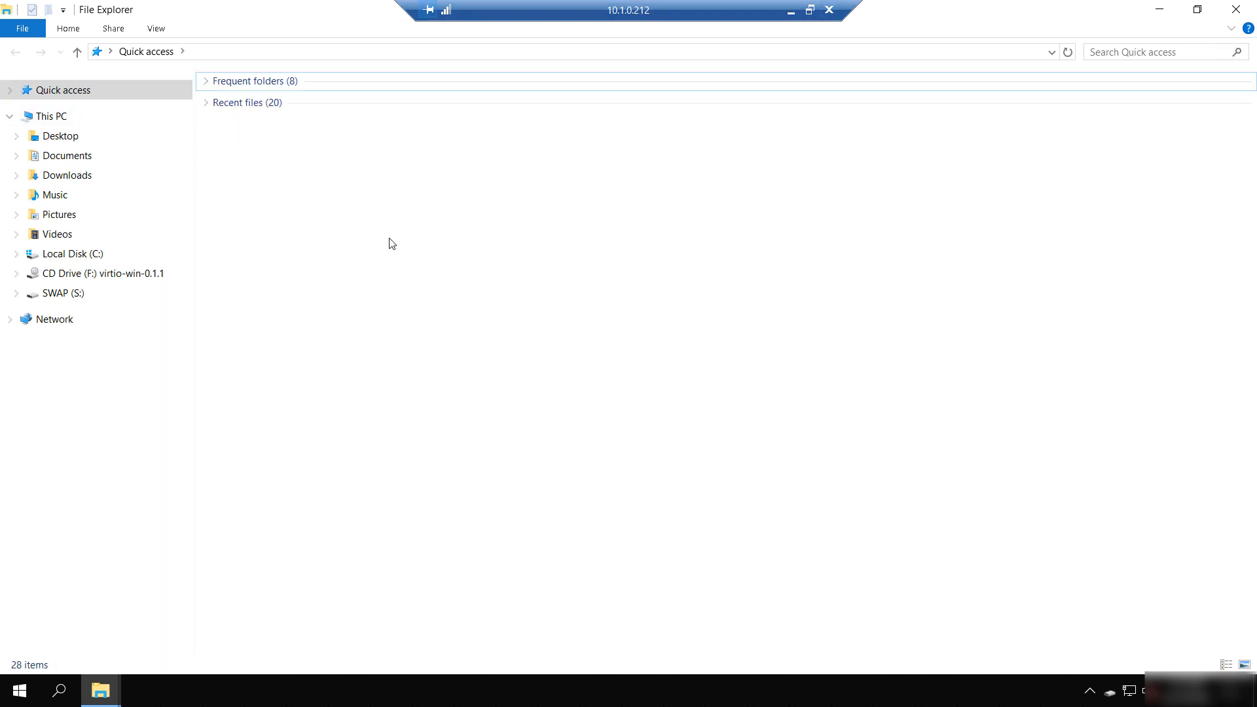
click(8, 115)
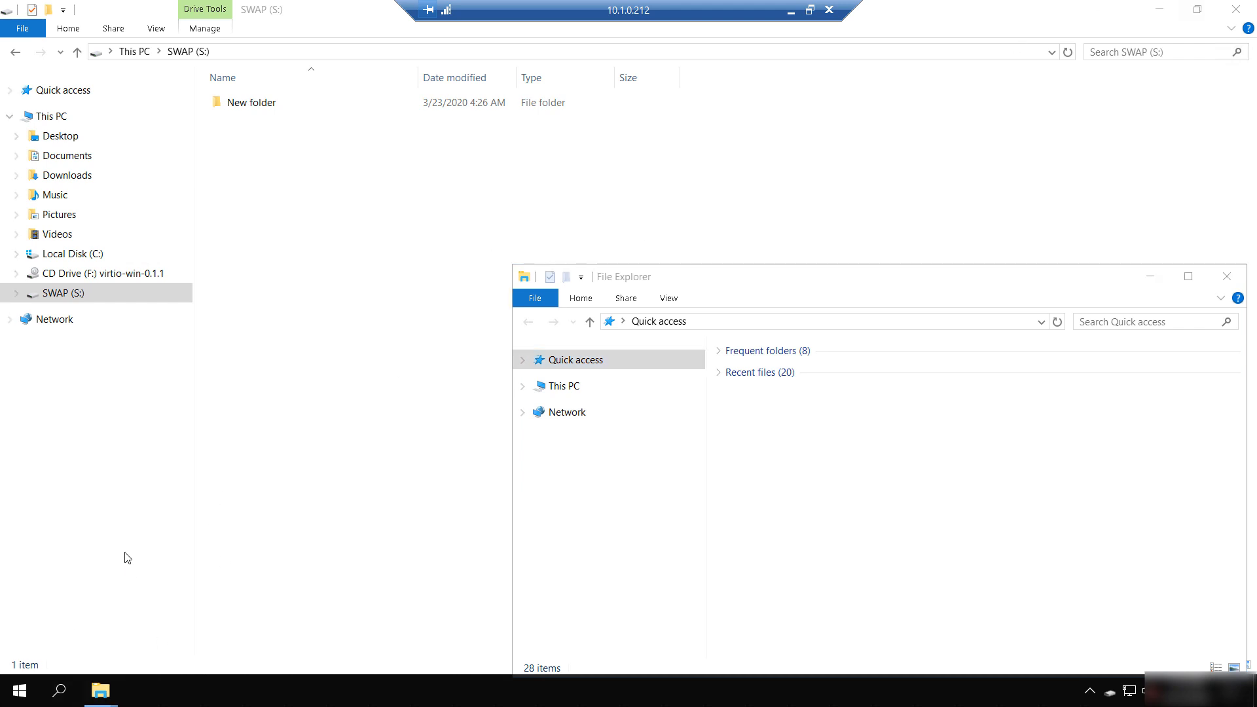
Step: Launch Server Manager from the remote Start menu's app list under S
click(18, 690)
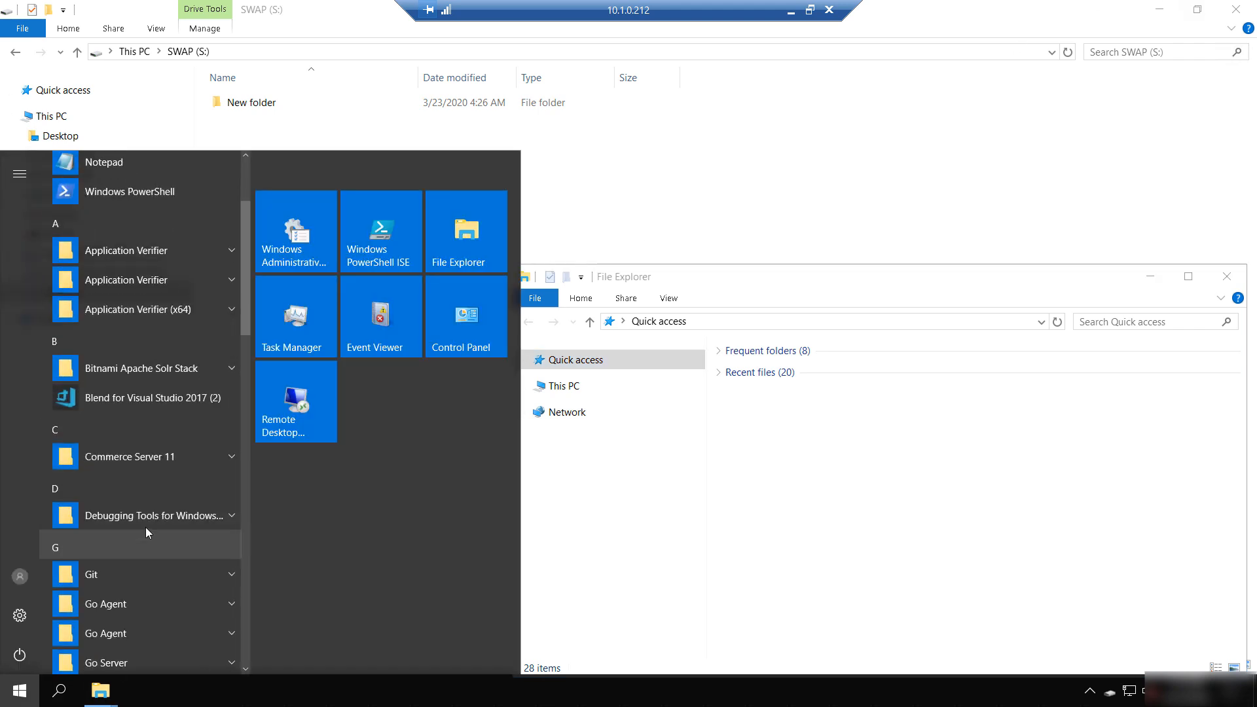
scroll(down, 3)
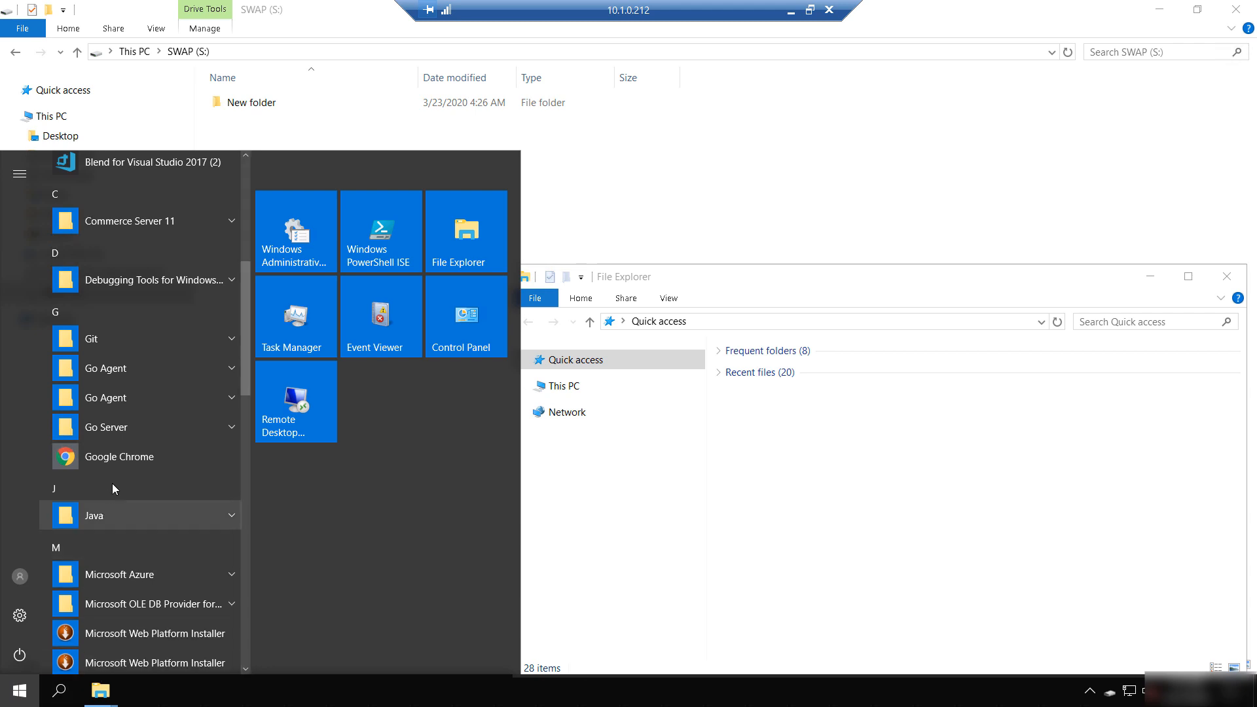
scroll(down, 3)
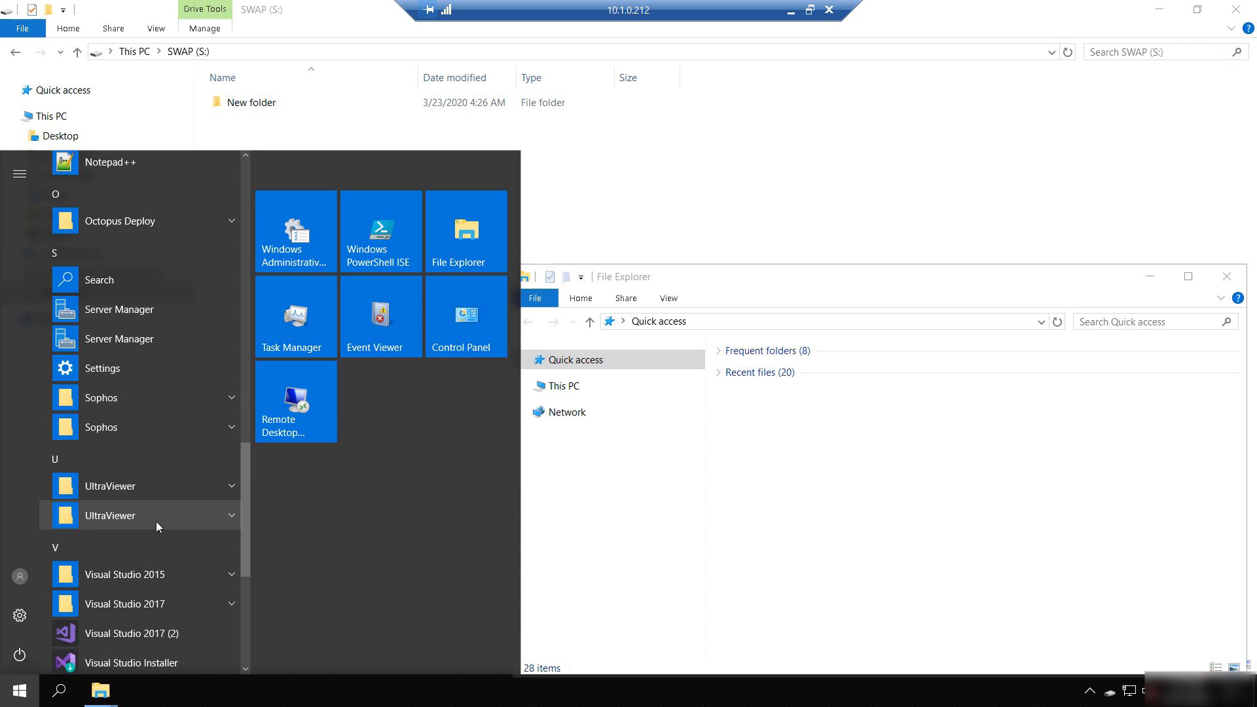
click(120, 309)
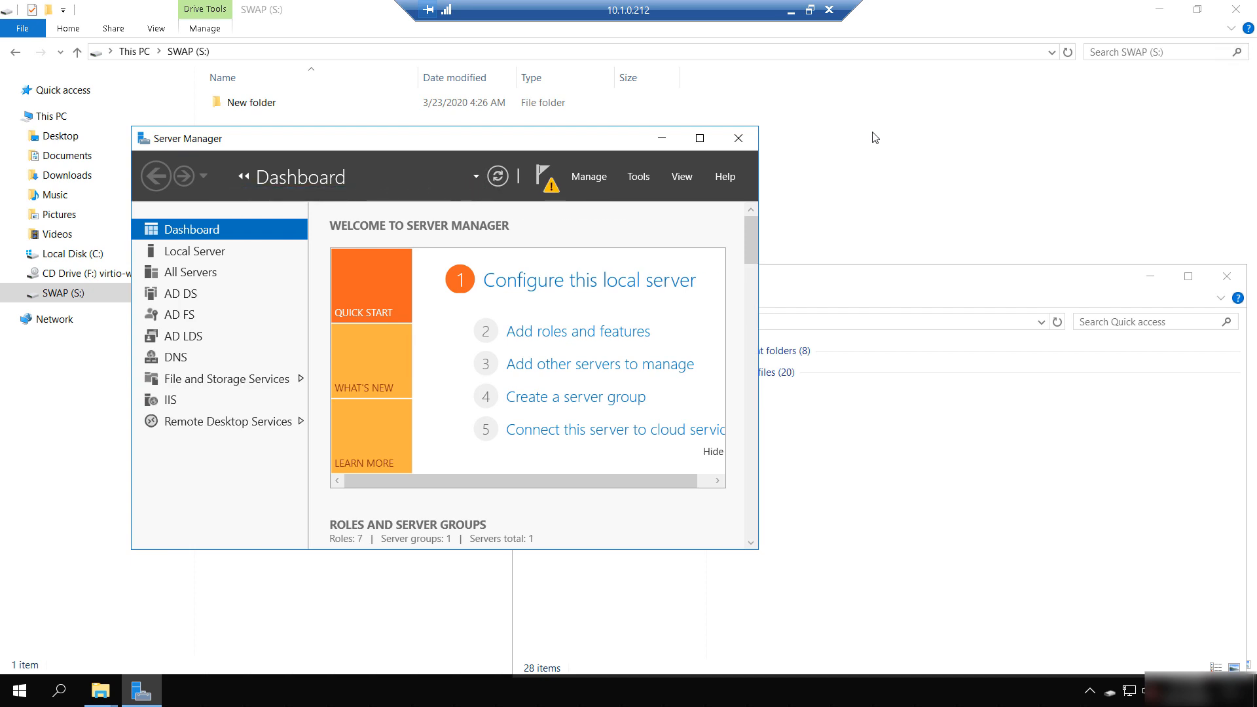
mouse_move(597, 140)
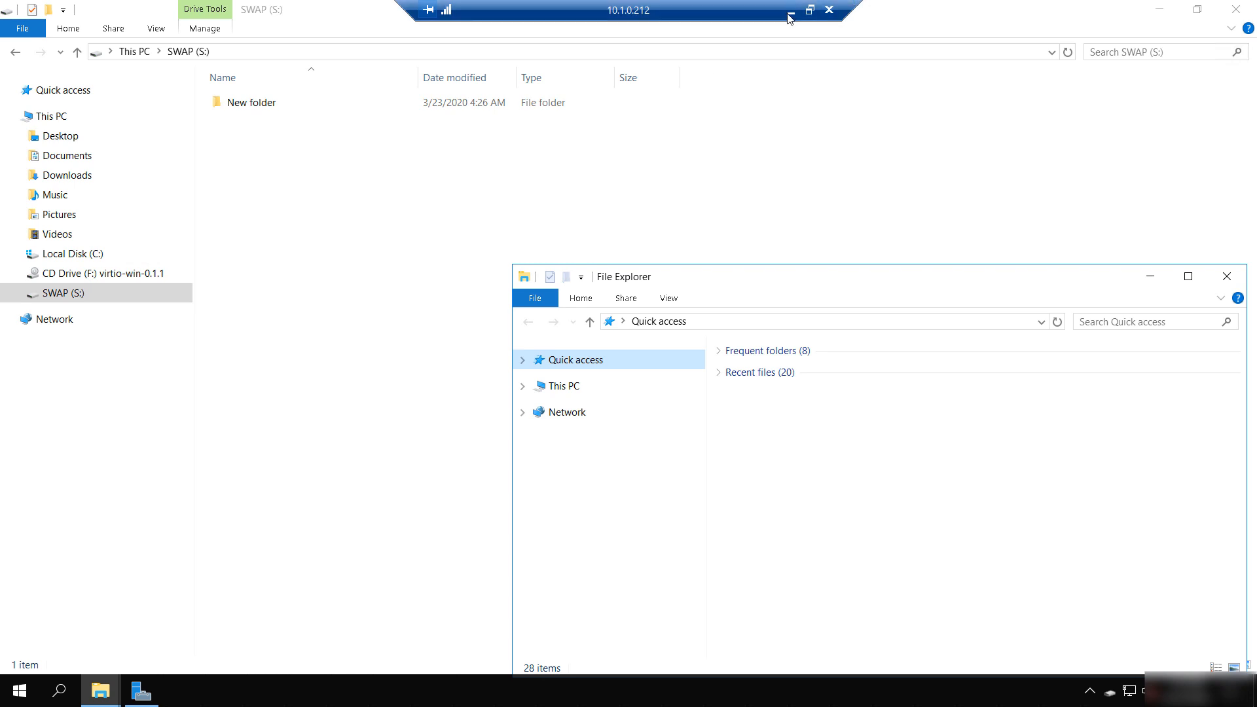
mouse_move(791, 11)
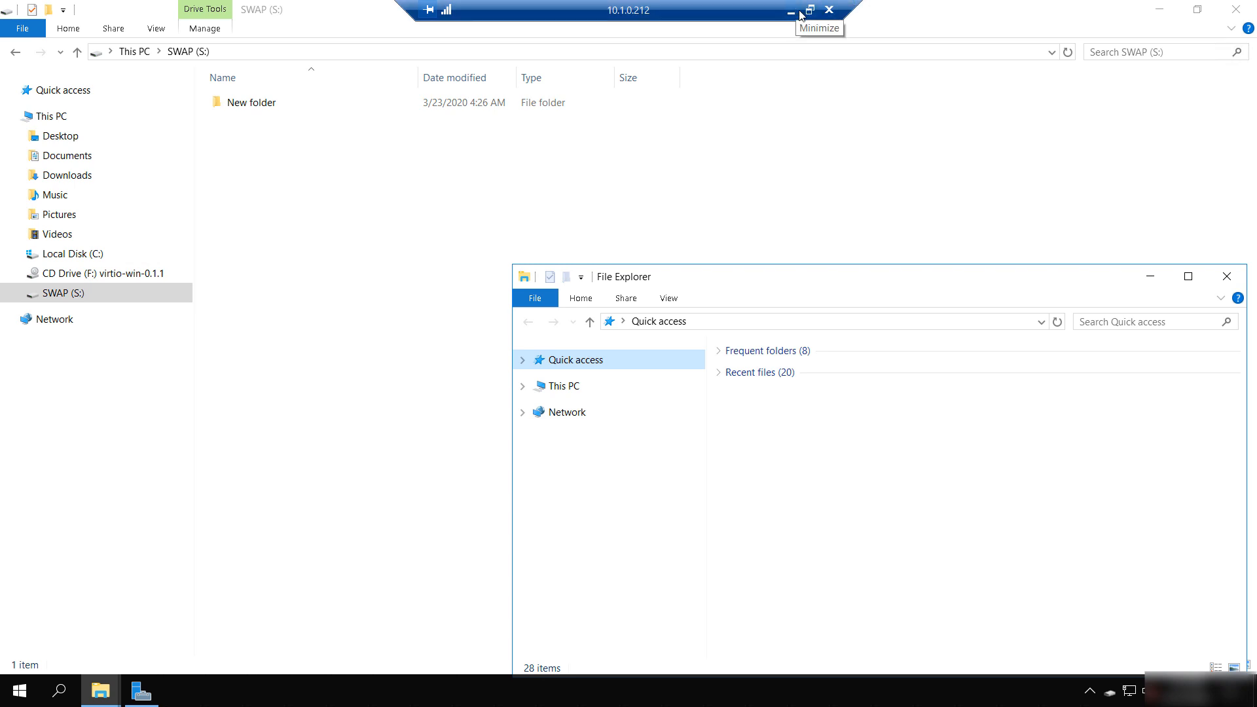
Step: Minimize the full-screen remote session from the connection bar to reveal the local desktop
click(795, 9)
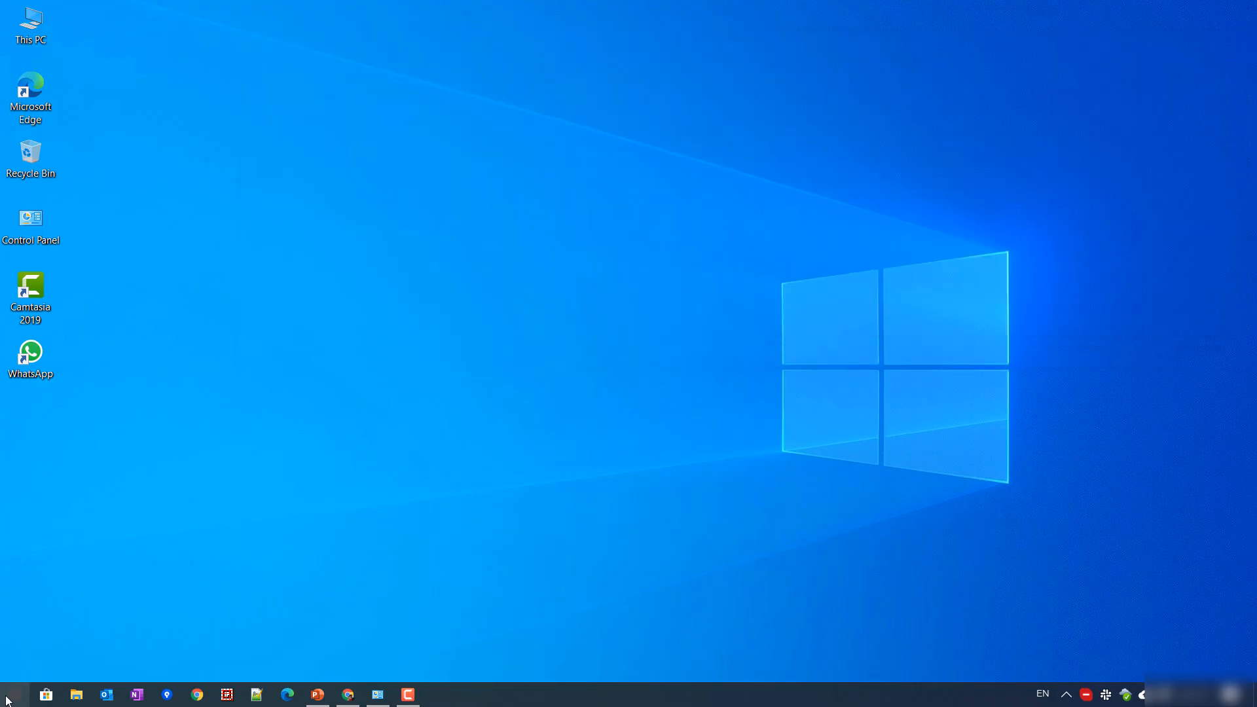
Step: Reopen Remote Desktop Connection via search, set key combinations to 'On the remote computer' and connect
text(re)
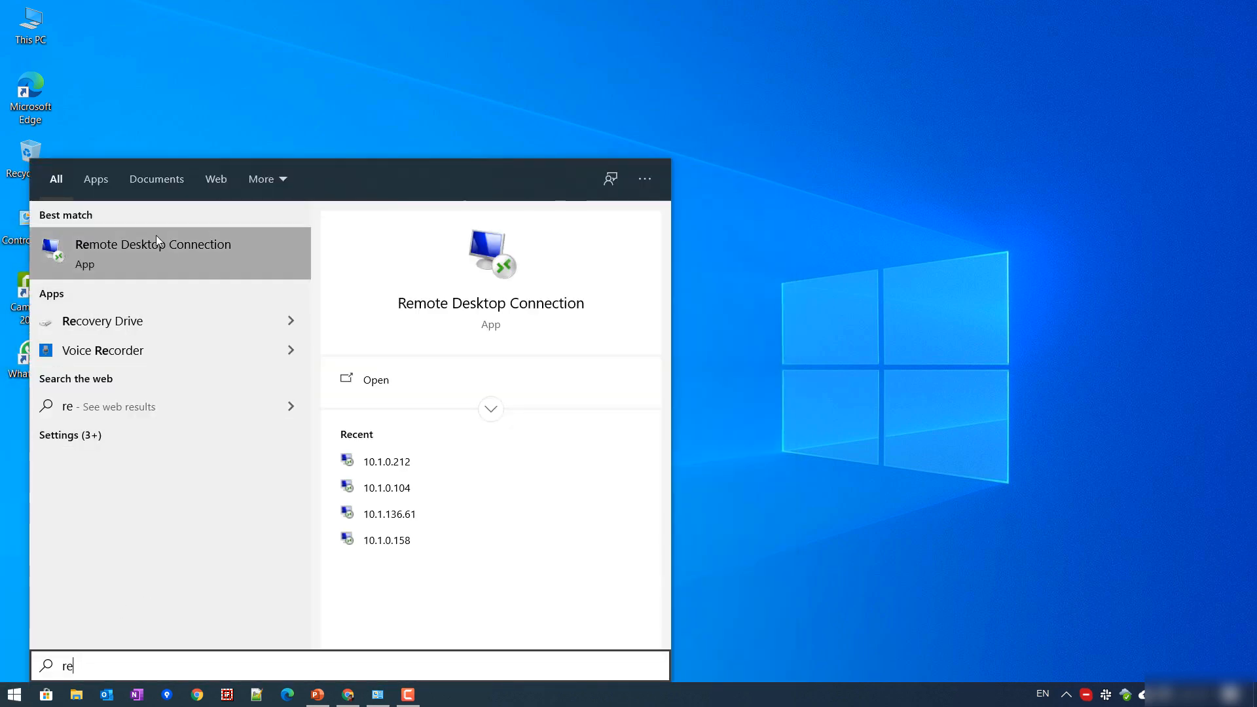
click(152, 252)
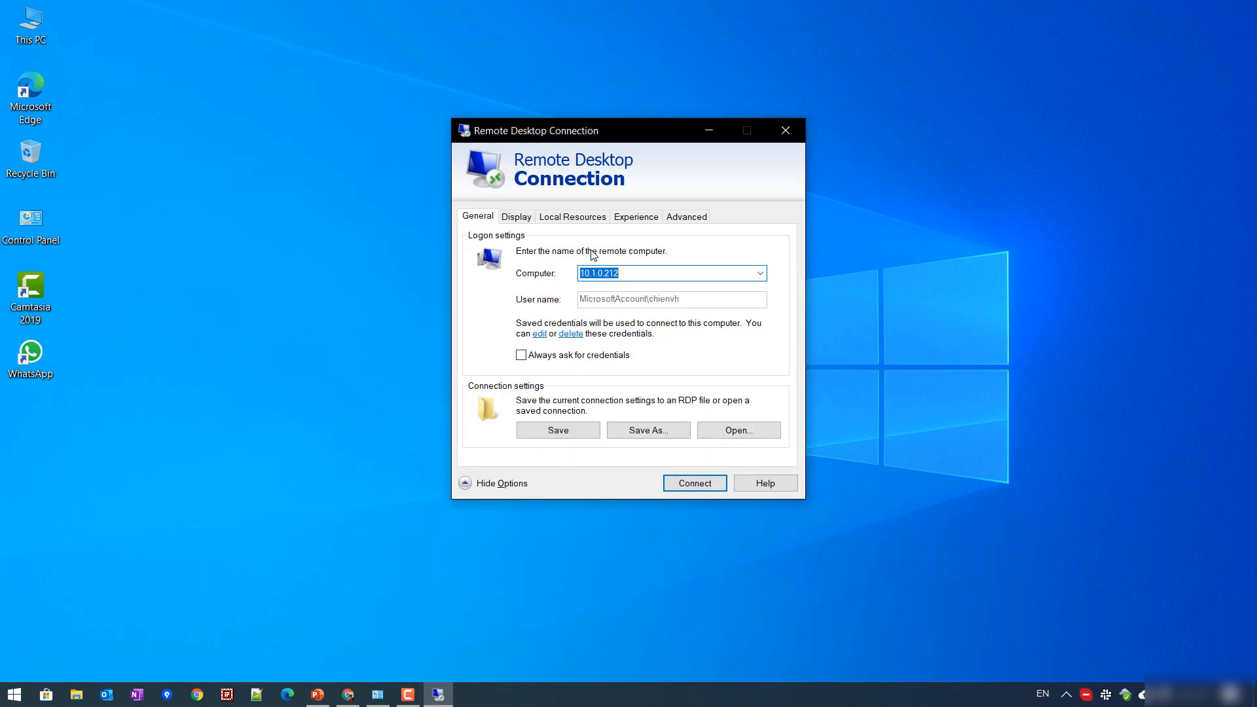
click(572, 216)
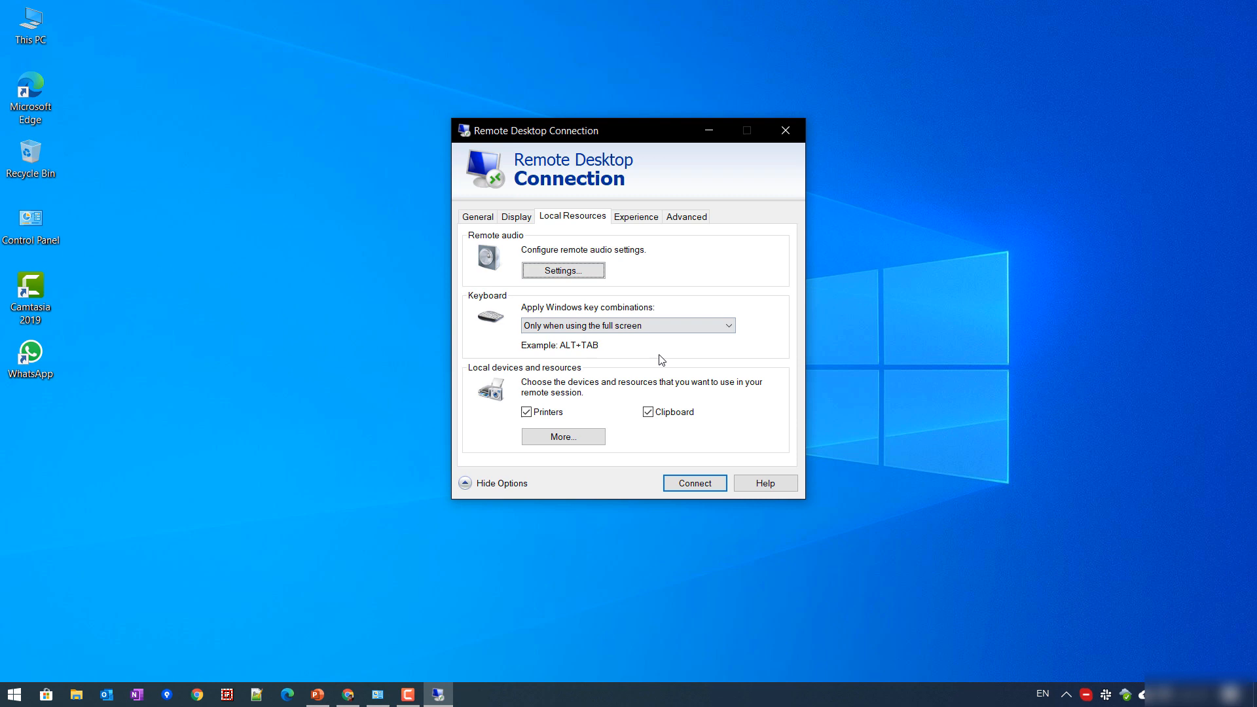
click(627, 324)
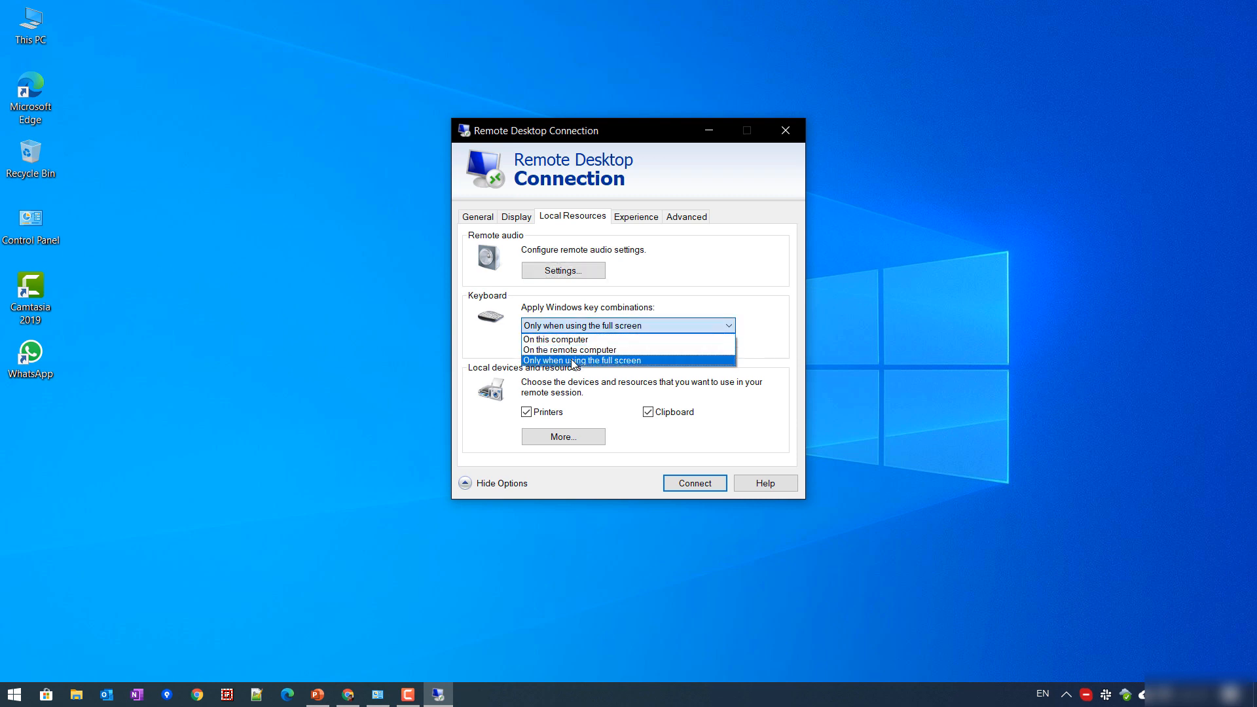
click(568, 350)
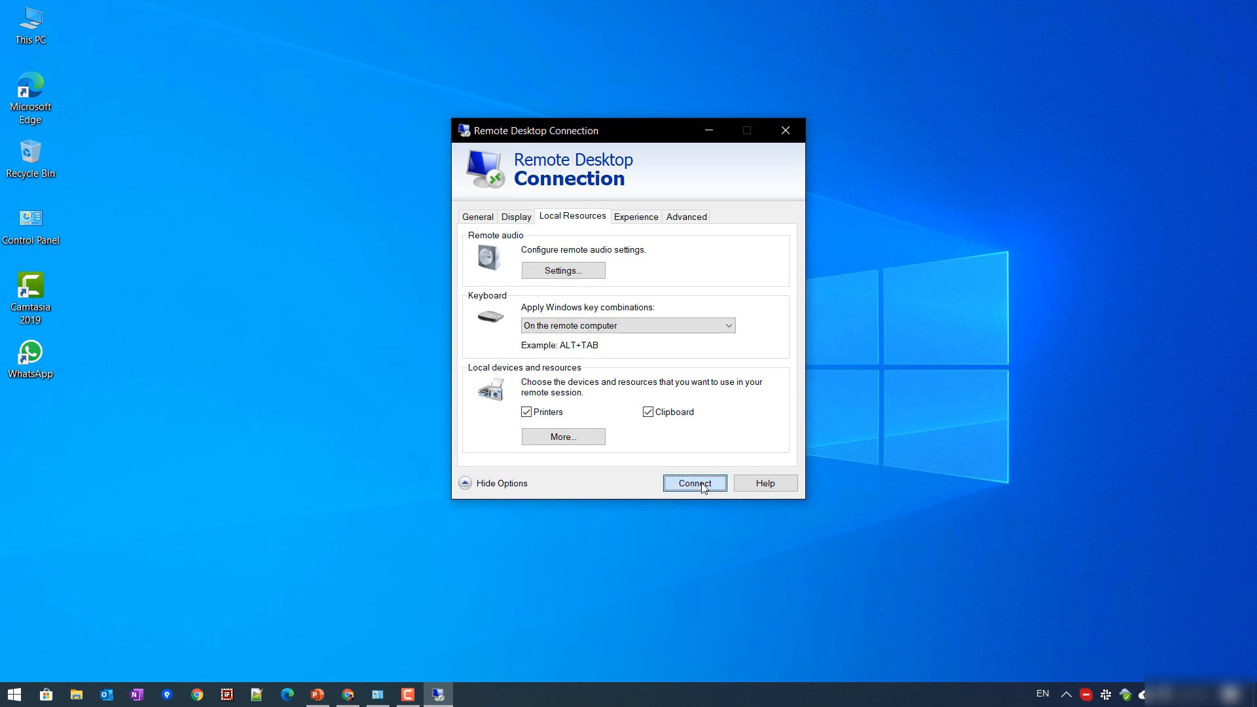
click(693, 483)
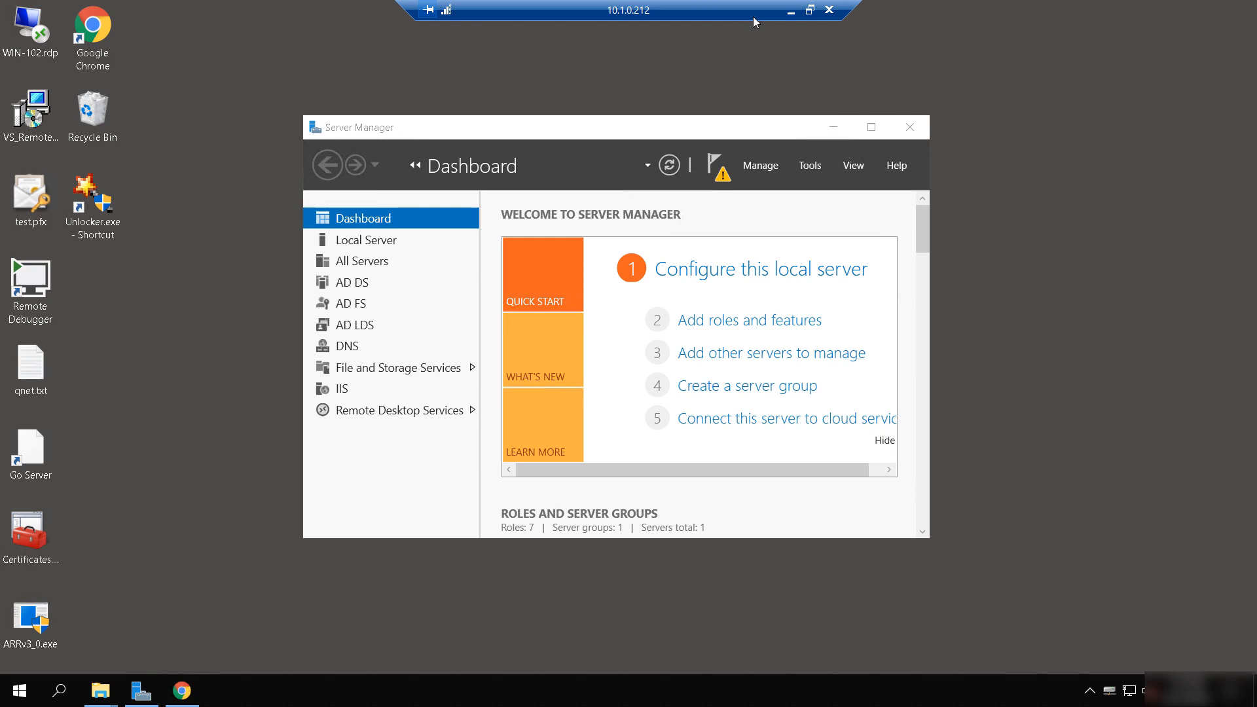
Step: Alt+Tab through Chrome and File Explorer in the remote session, then out to local Chrome on apple.com
key(alt+tab)
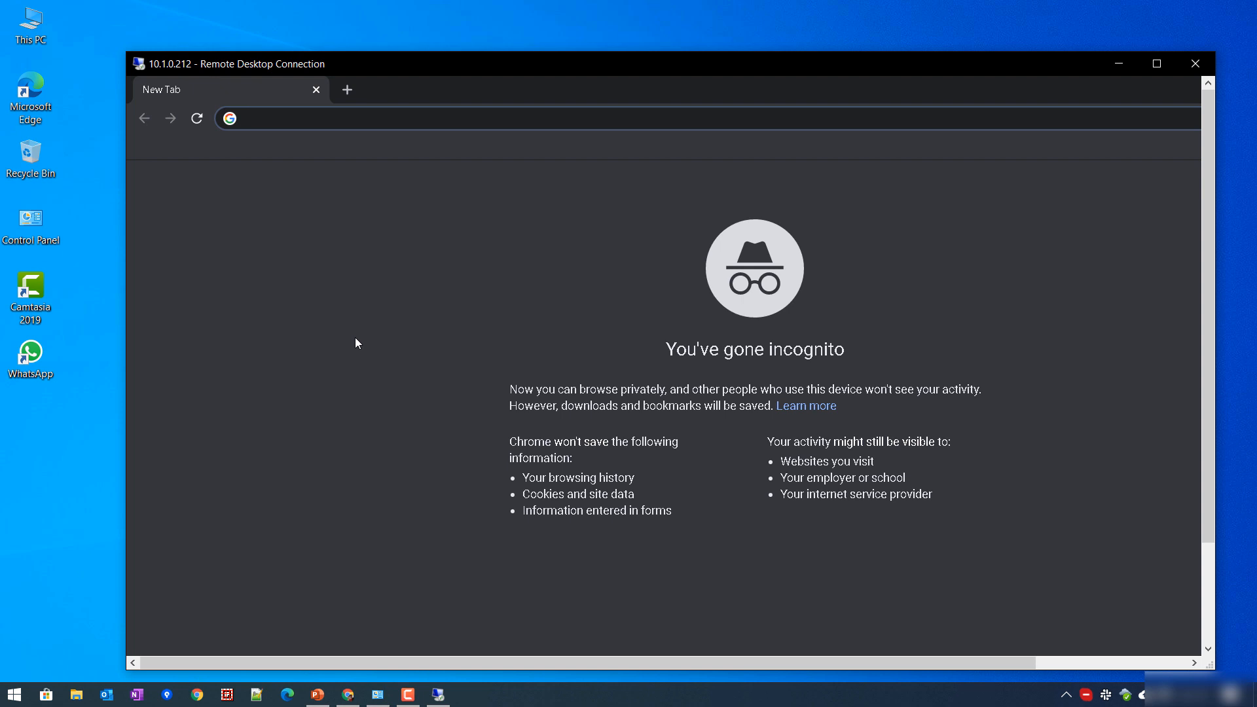
key(alt+tab)
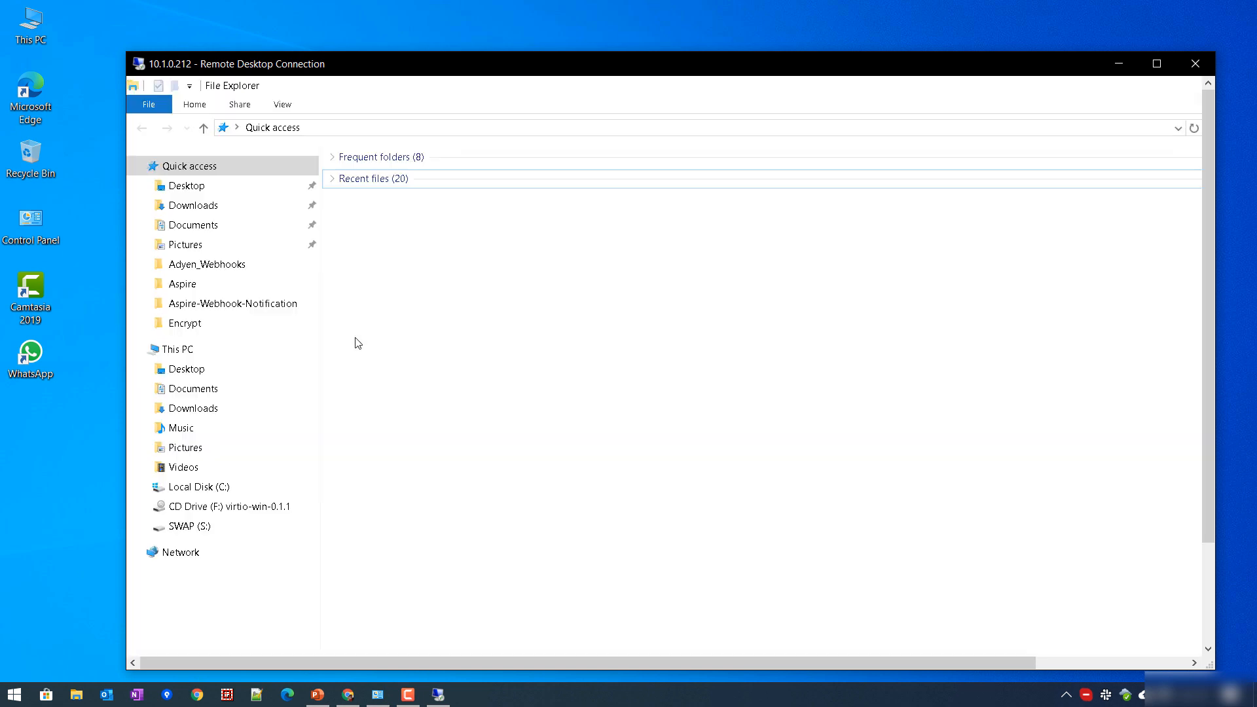
mouse_move(1152, 142)
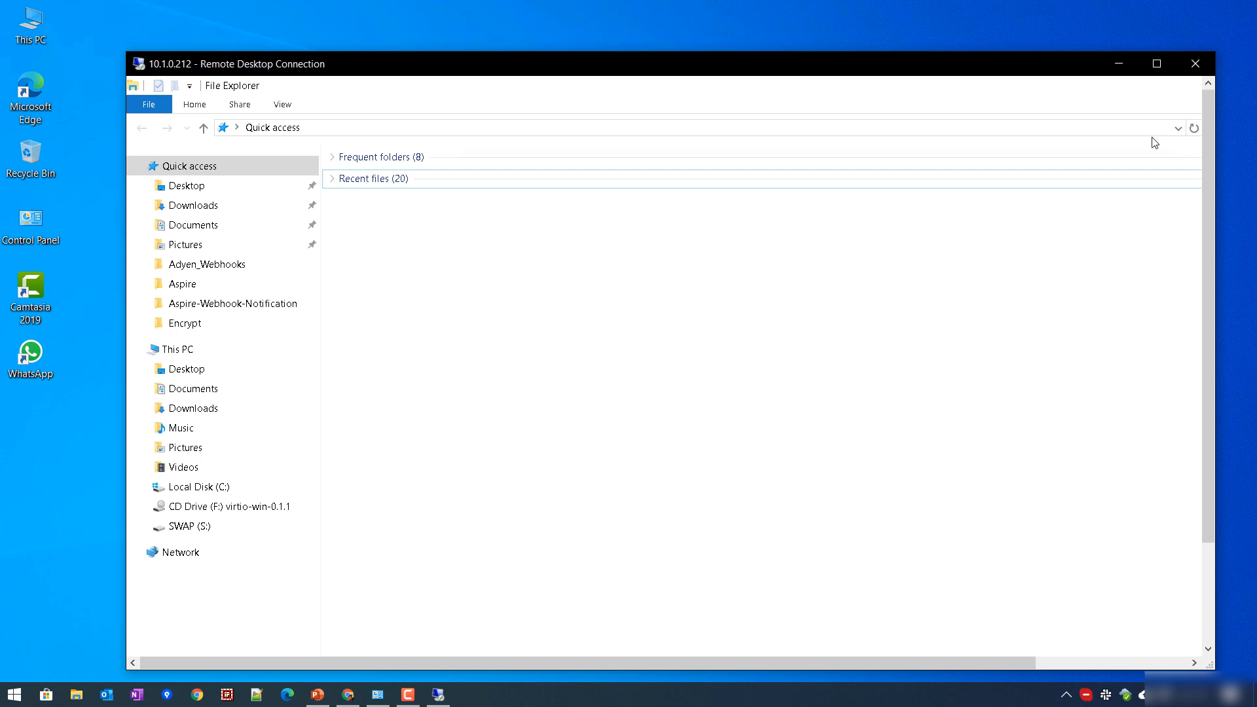
key(alt+tab)
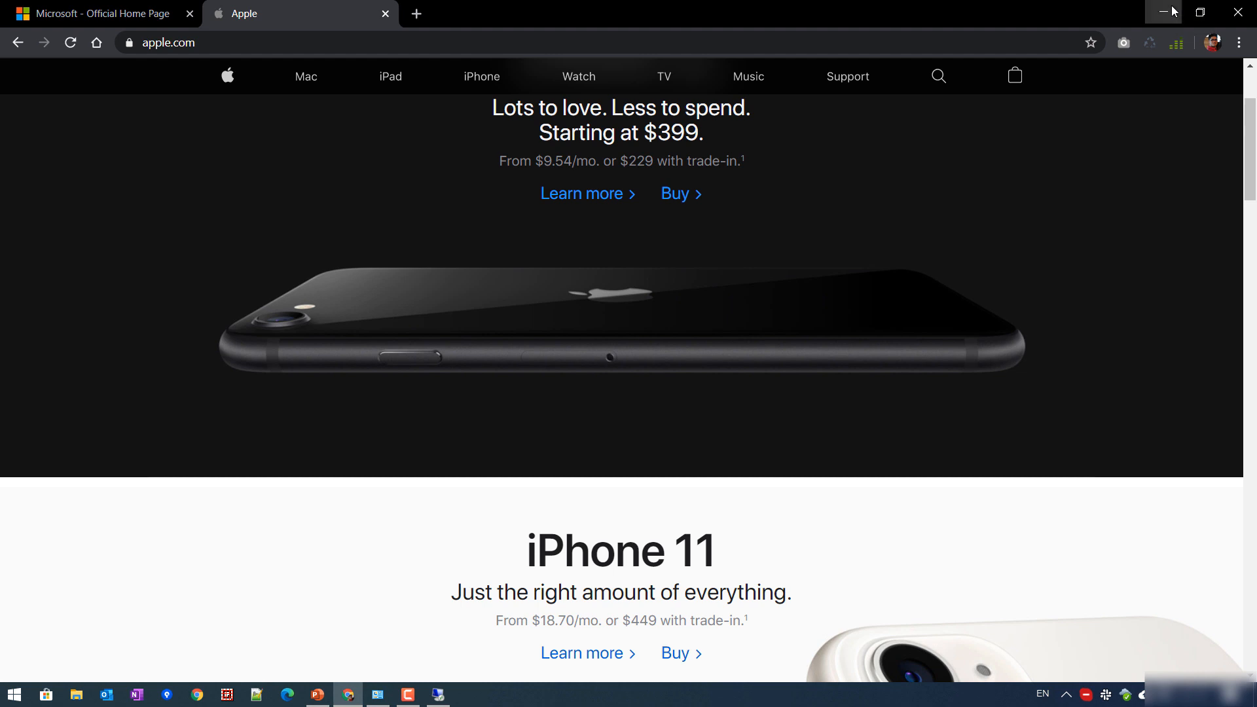
Step: Minimize local Chrome and close the Remote Desktop Connection window from the taskbar
click(377, 694)
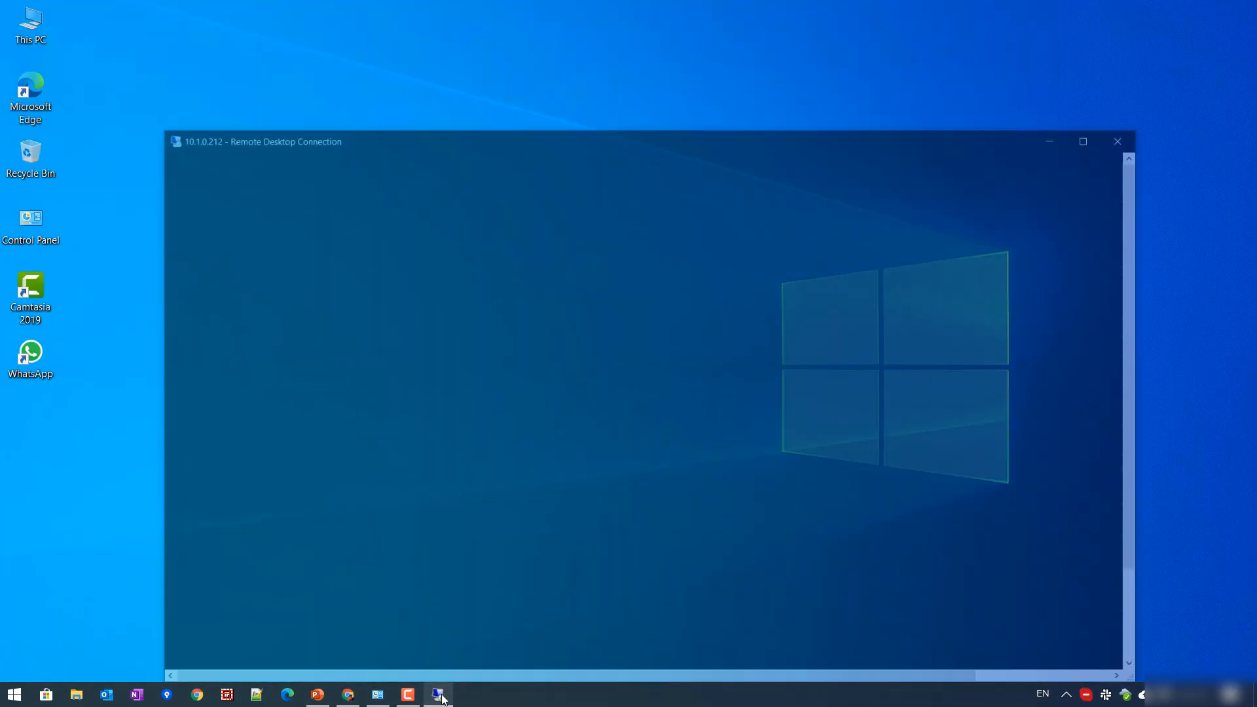
click(438, 695)
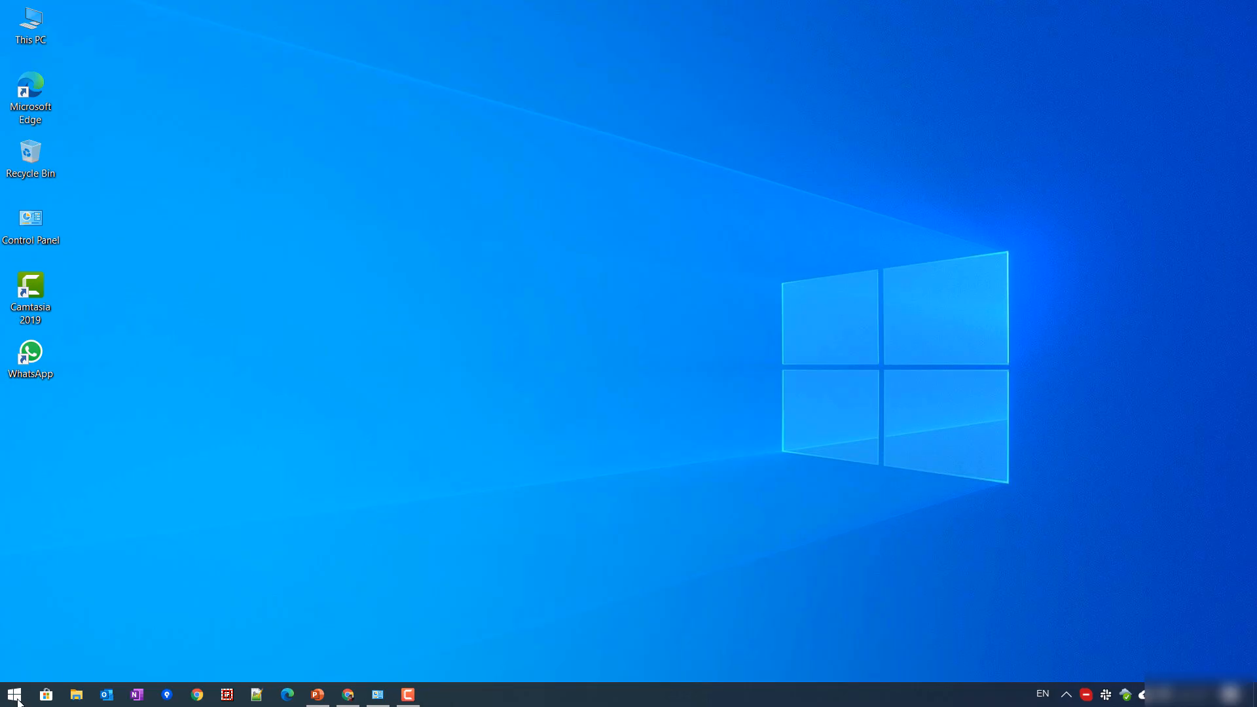
Step: Reopen Remote Desktop Connection from search and set Keyboard to 'On this computer' under Local Resources
text(re)
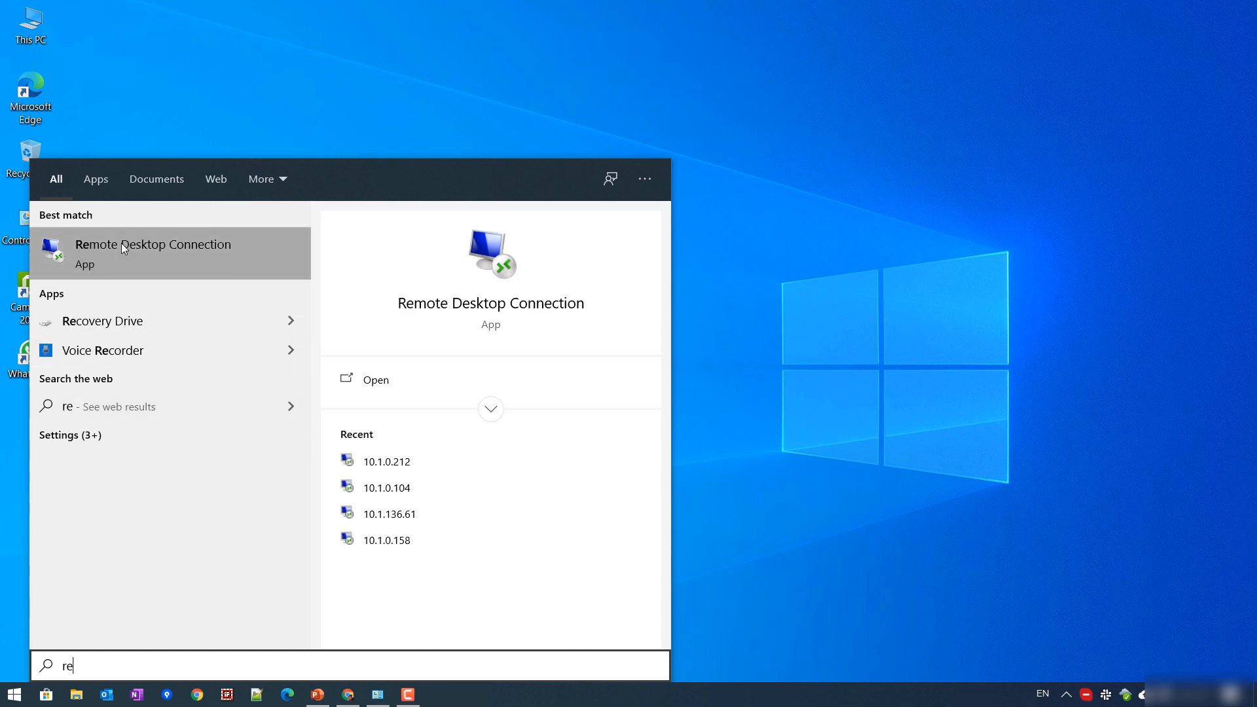
click(152, 253)
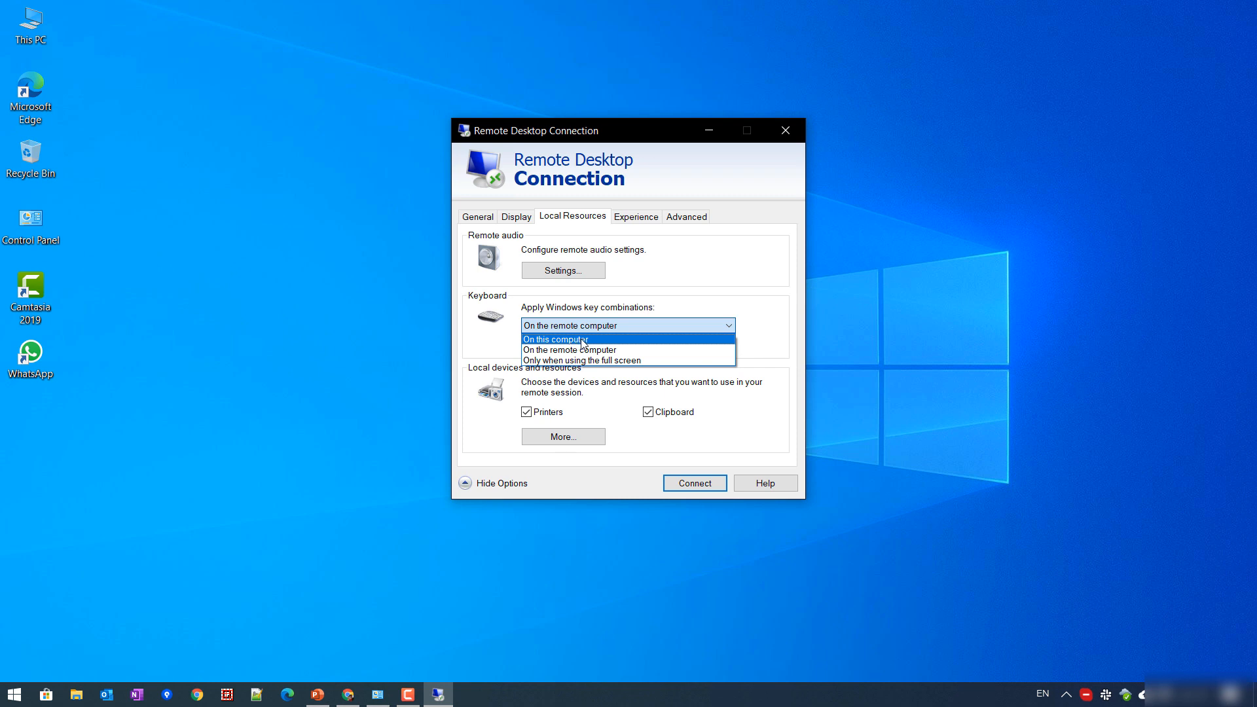
click(555, 339)
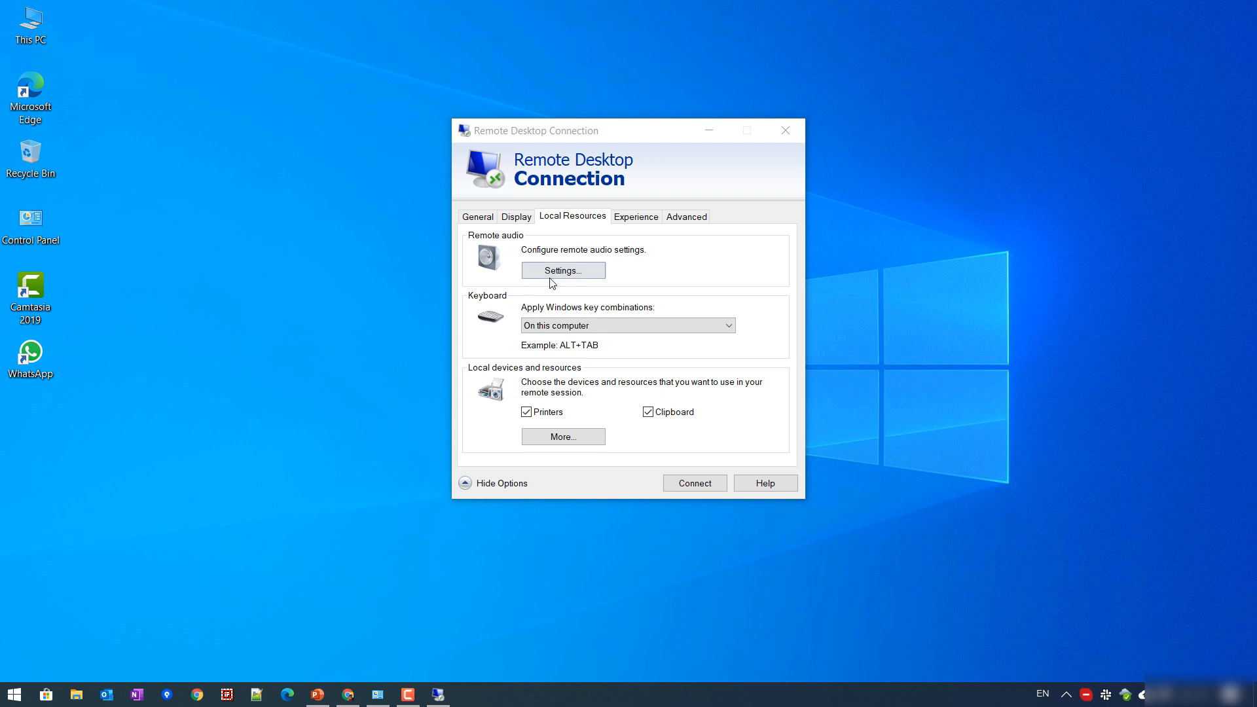
click(627, 324)
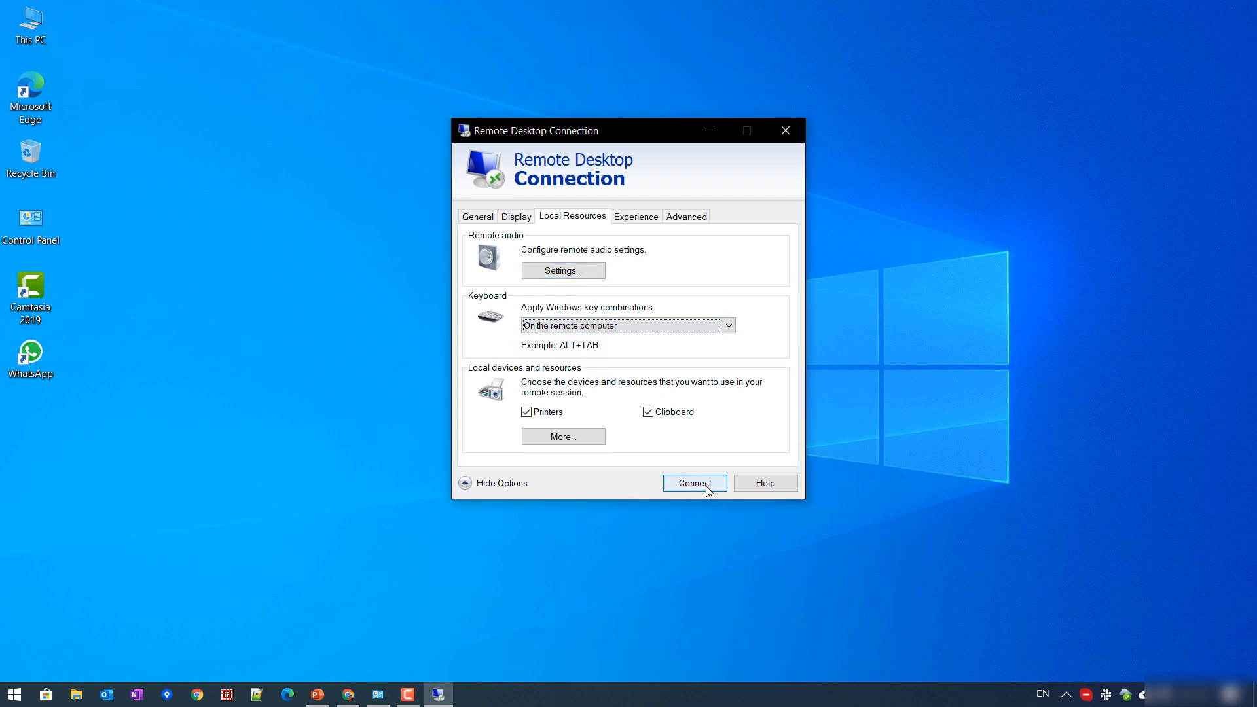
Step: Connect to 10.1.0.212 and minimize the new session so the local desktop shows
click(694, 483)
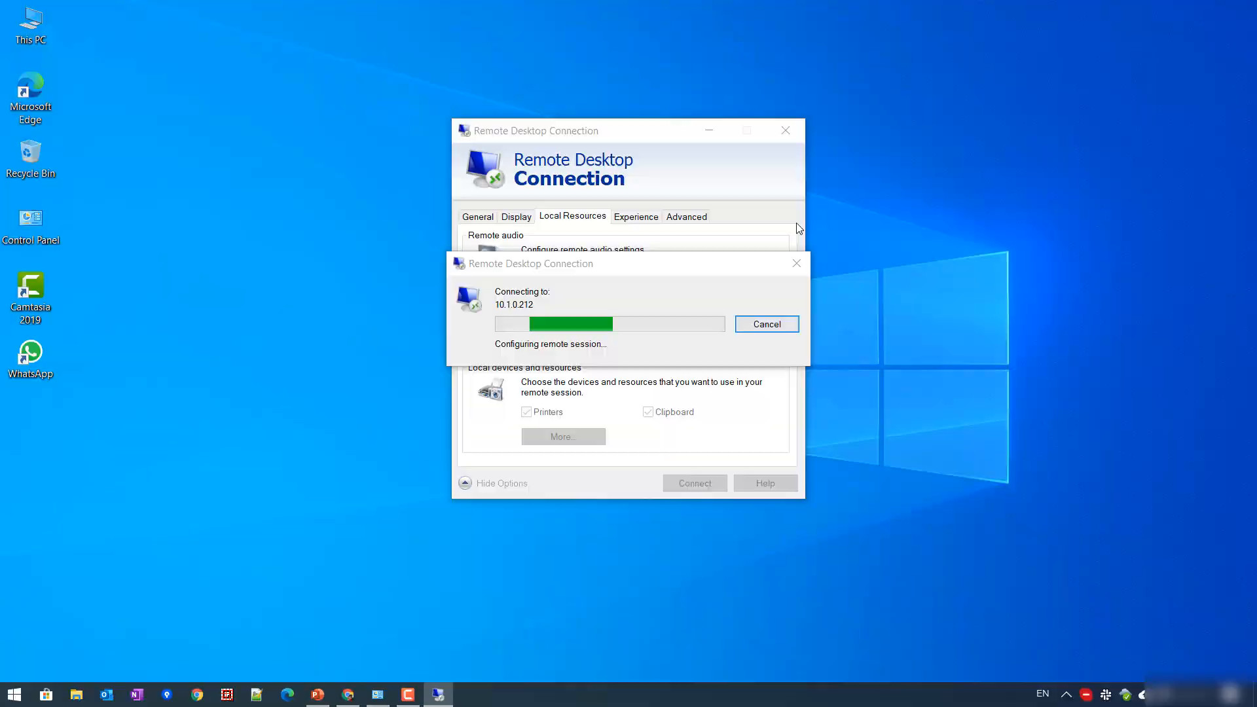
click(765, 323)
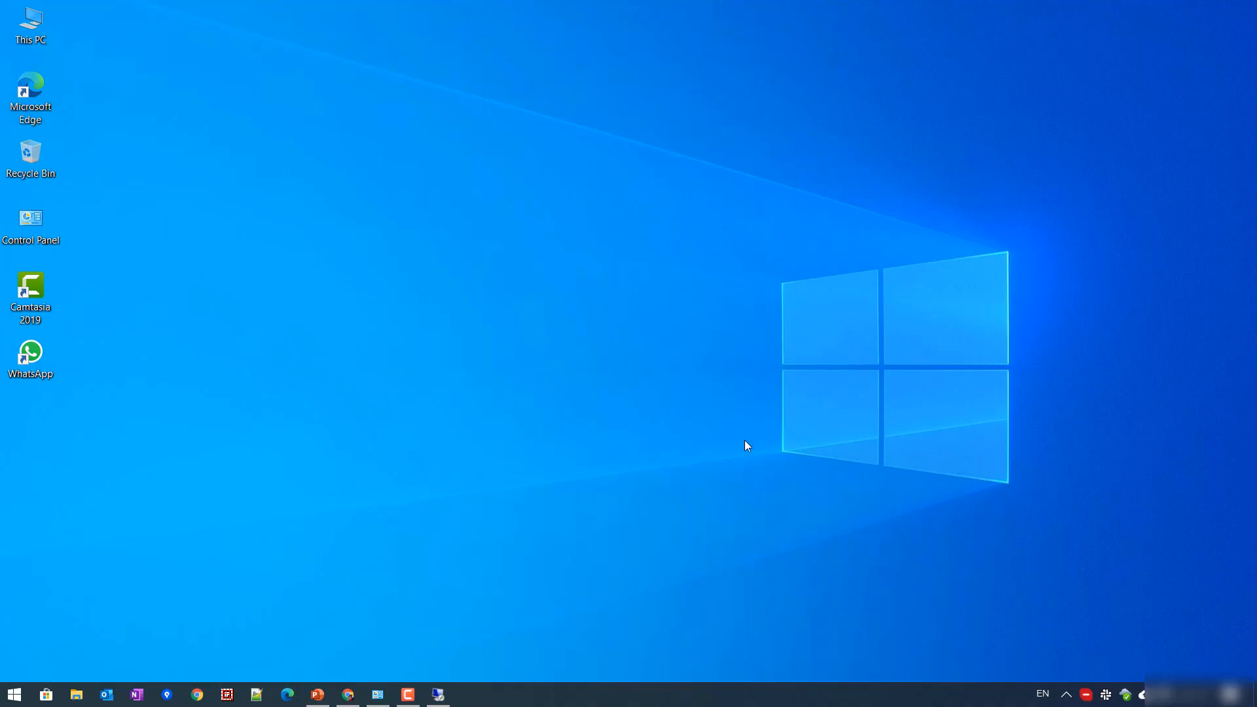